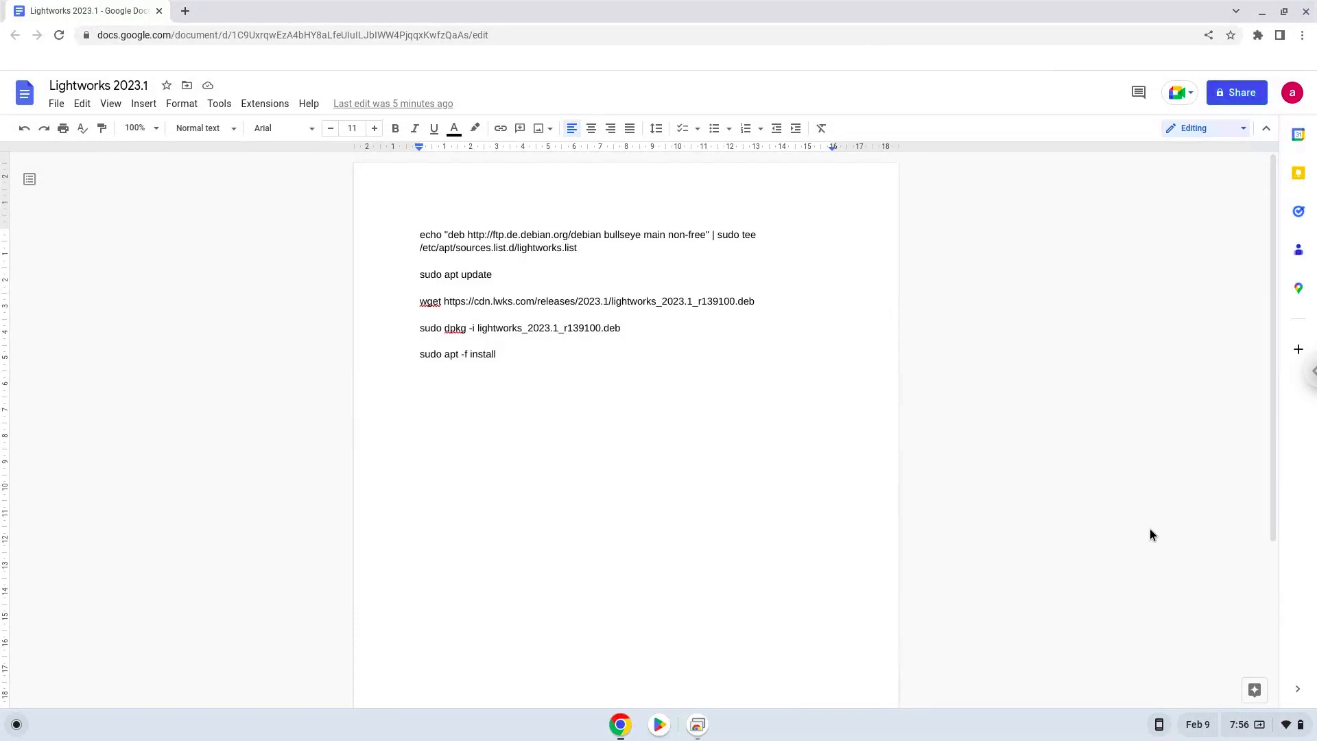
Step: Bring up ChromeOS Settings from the status area over the Google Docs command list
{"action": "left_click", "coordinate": [420, 234]}
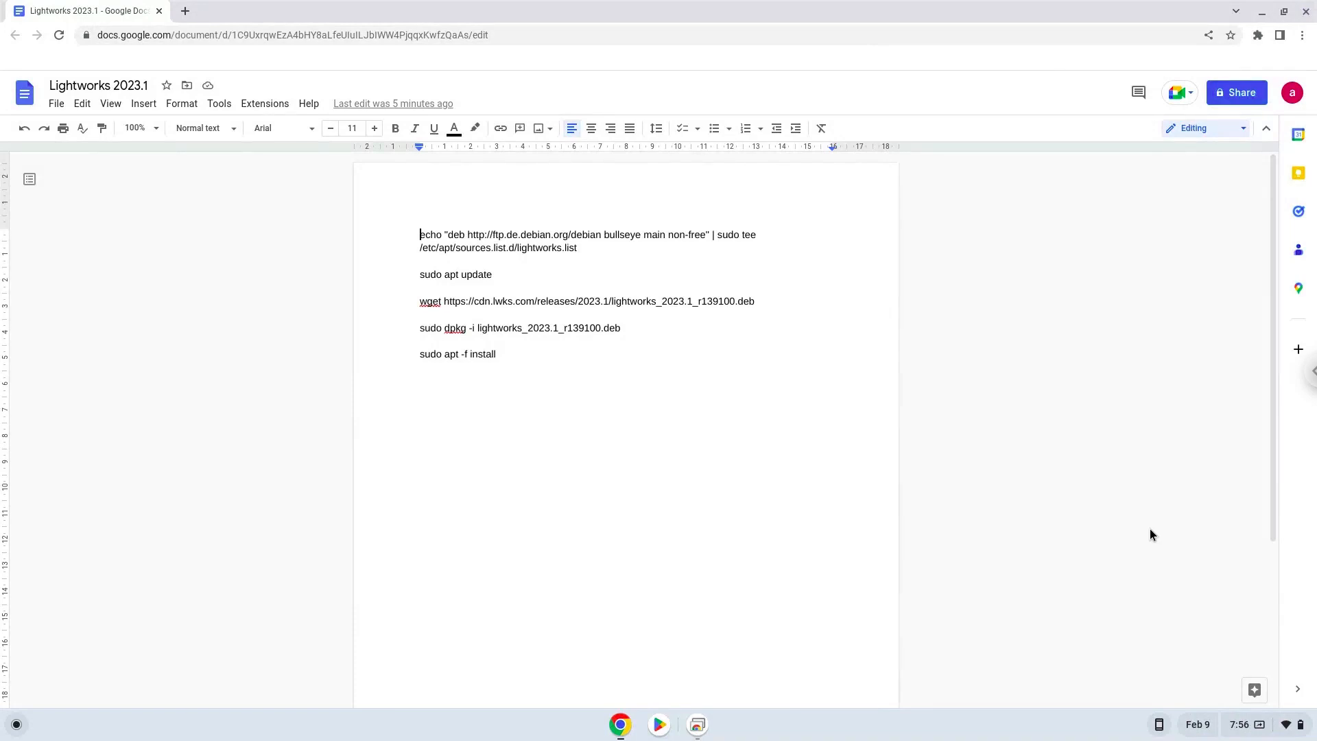
{"action": "mouse_move", "coordinate": [1227, 697]}
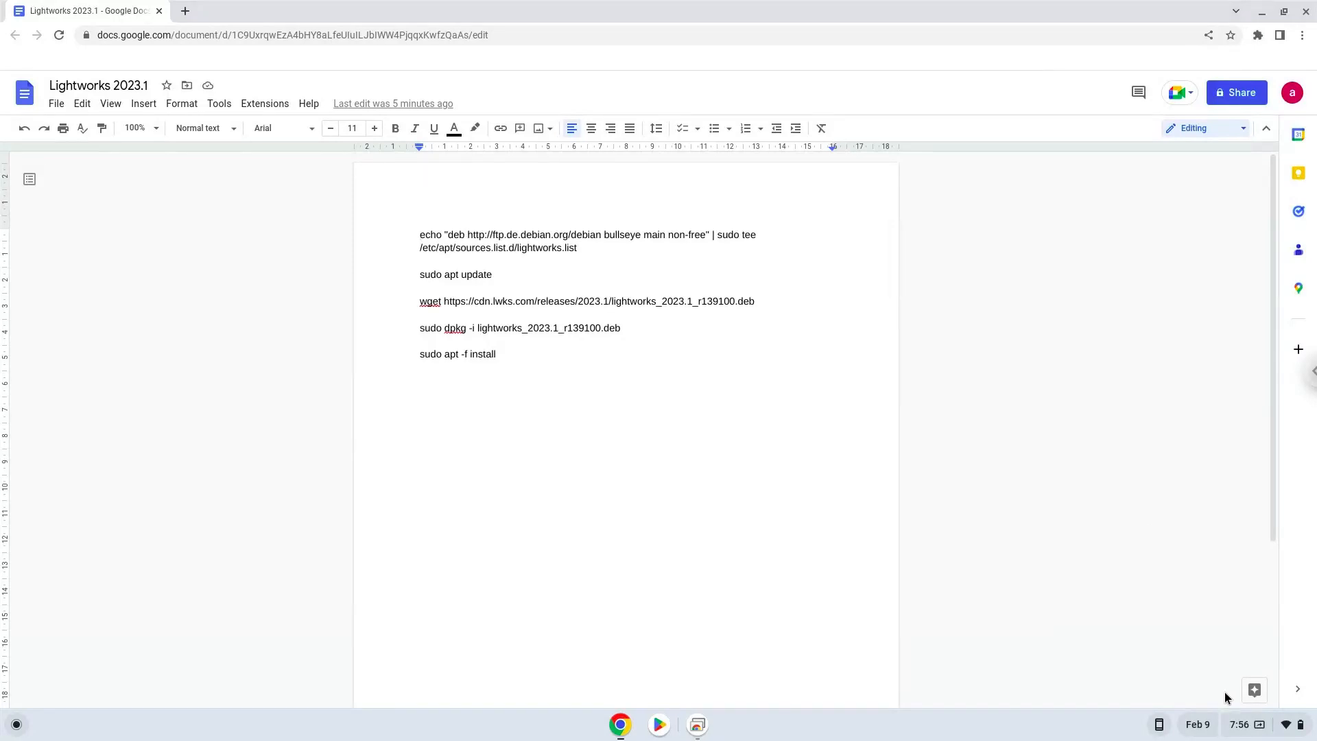
{"action": "left_click", "coordinate": [1268, 724]}
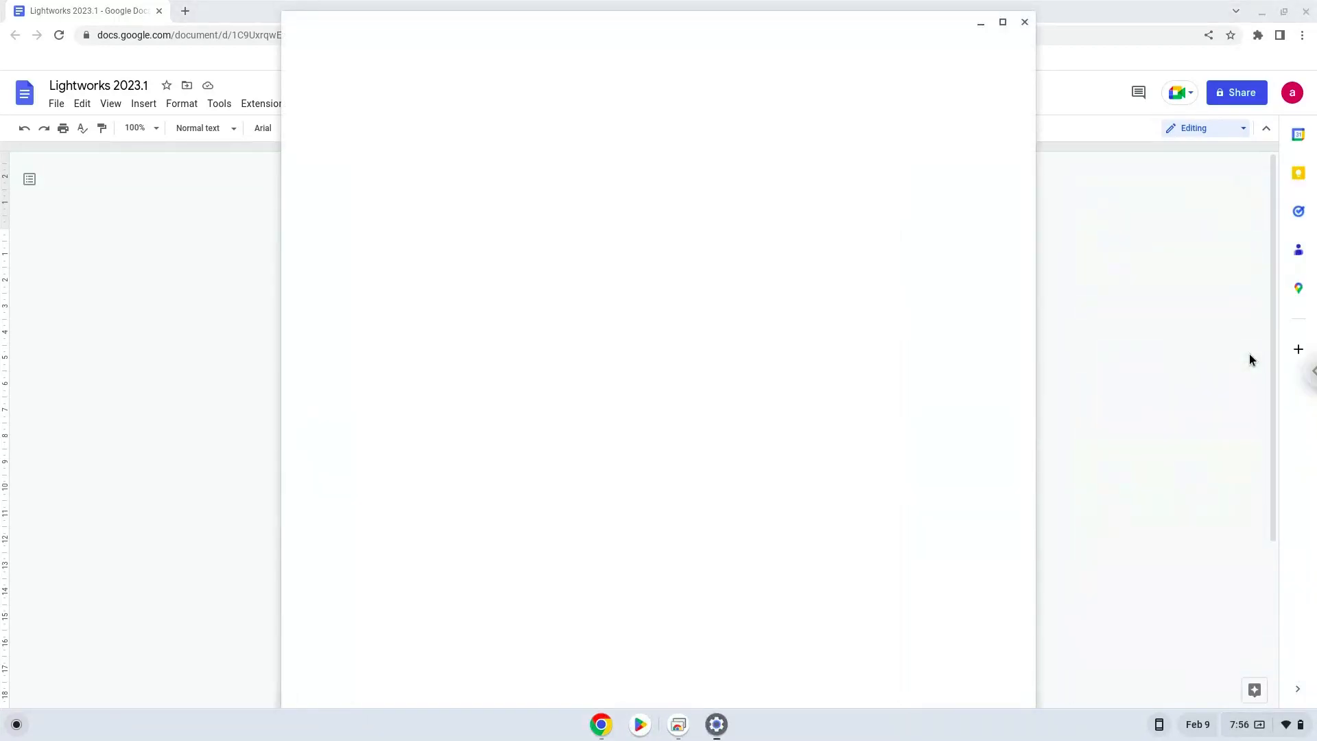
Step: Navigate Settings via Advanced to the Developers page with the Linux environment option
{"action": "left_click", "coordinate": [715, 725]}
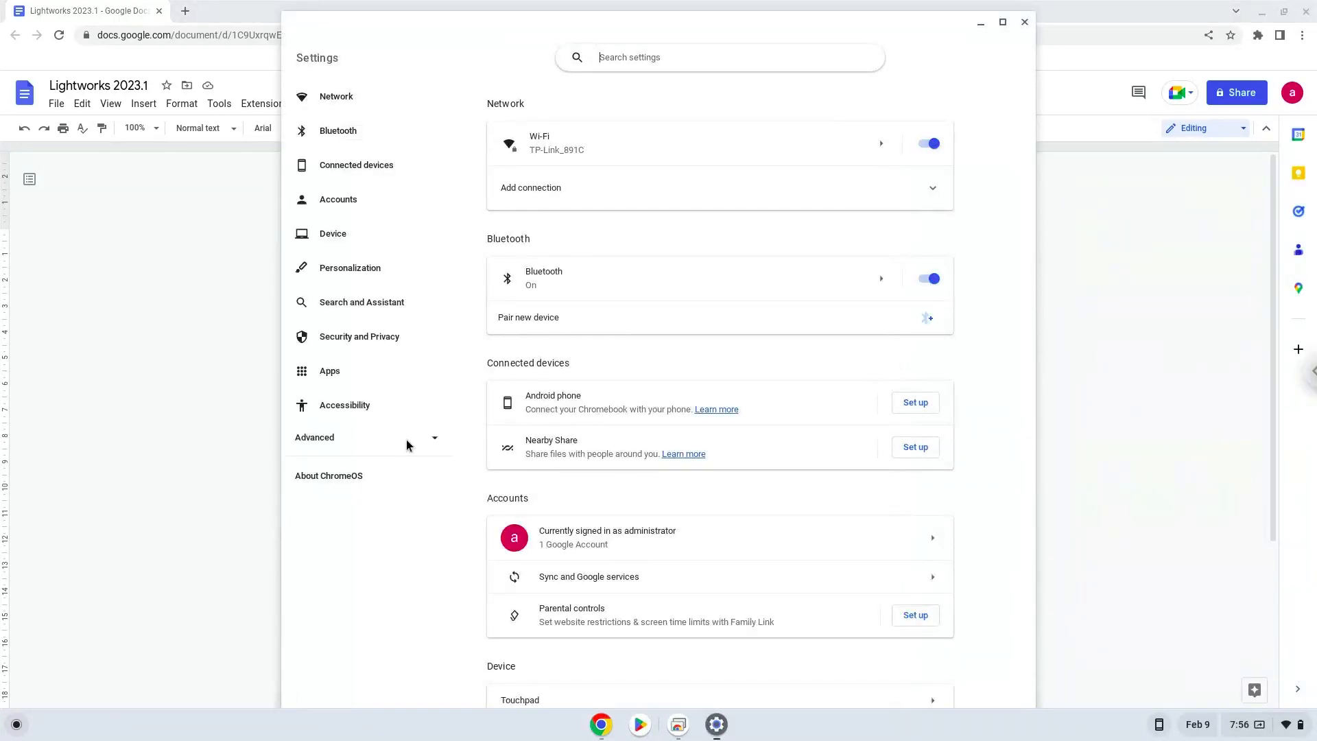
{"action": "left_click", "coordinate": [314, 437]}
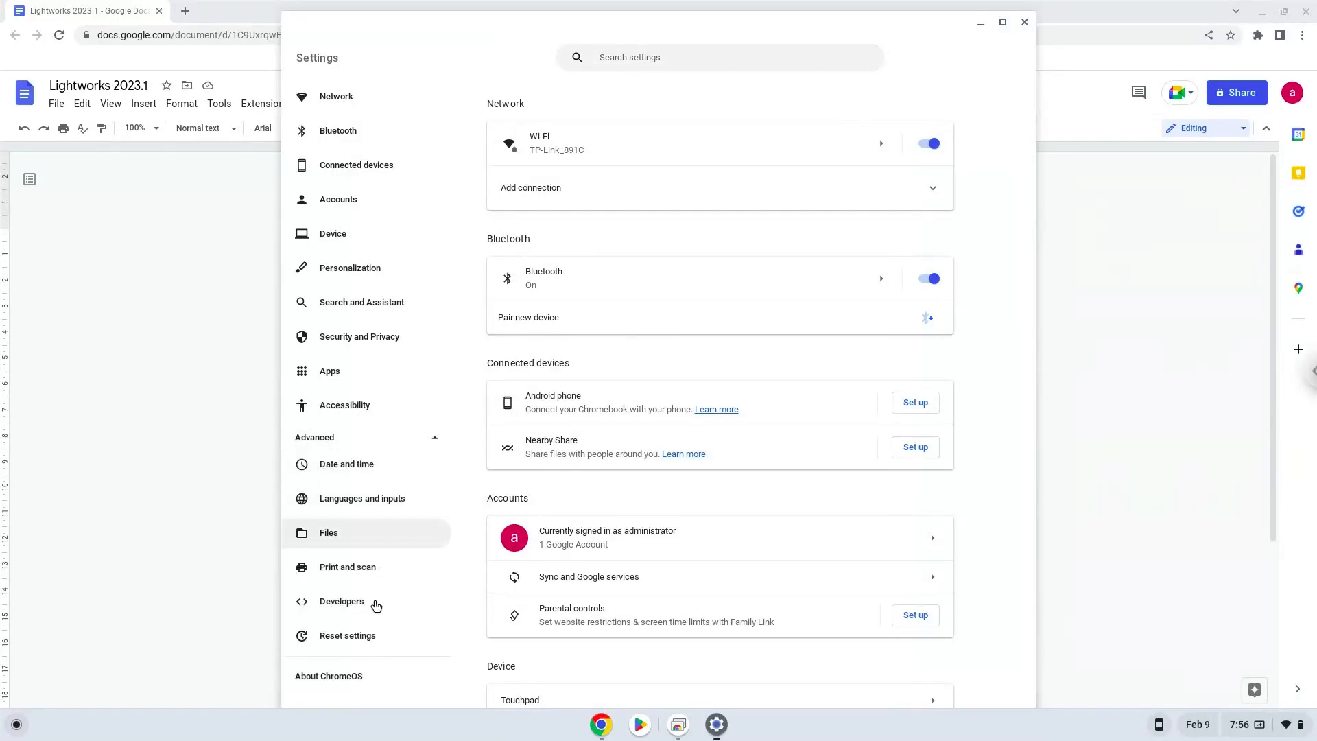
{"action": "left_click", "coordinate": [342, 601]}
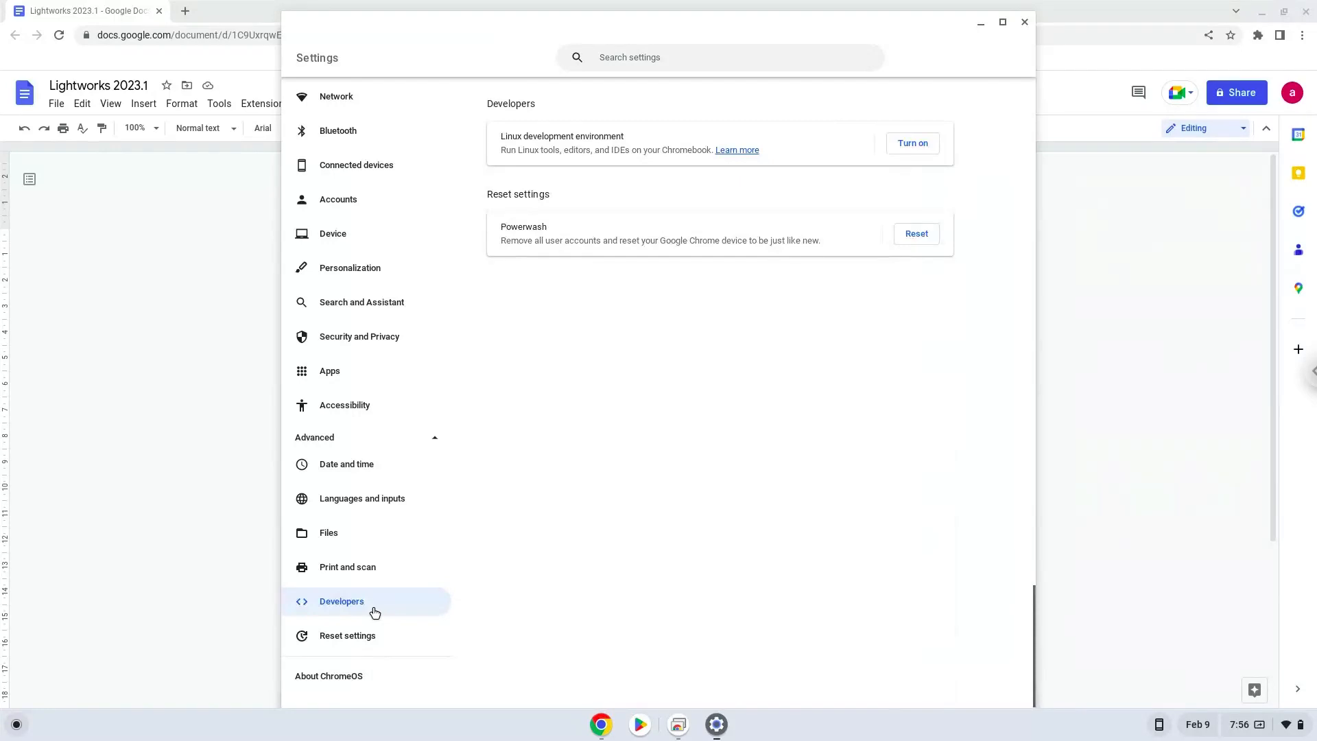
{"action": "mouse_move", "coordinate": [843, 213]}
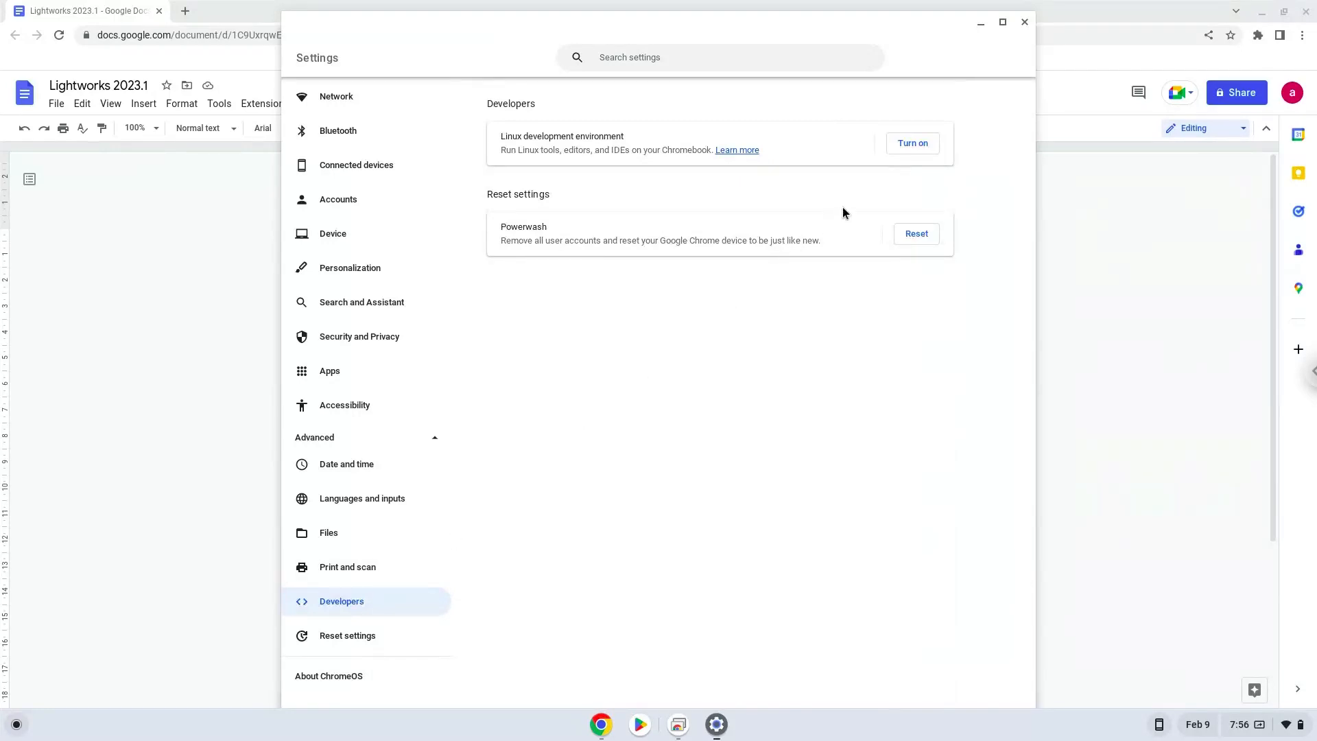
Step: Turn on Linux and install it with the recommended 10.0 GB disk, opening the penguin terminal
{"action": "left_click", "coordinate": [911, 142]}
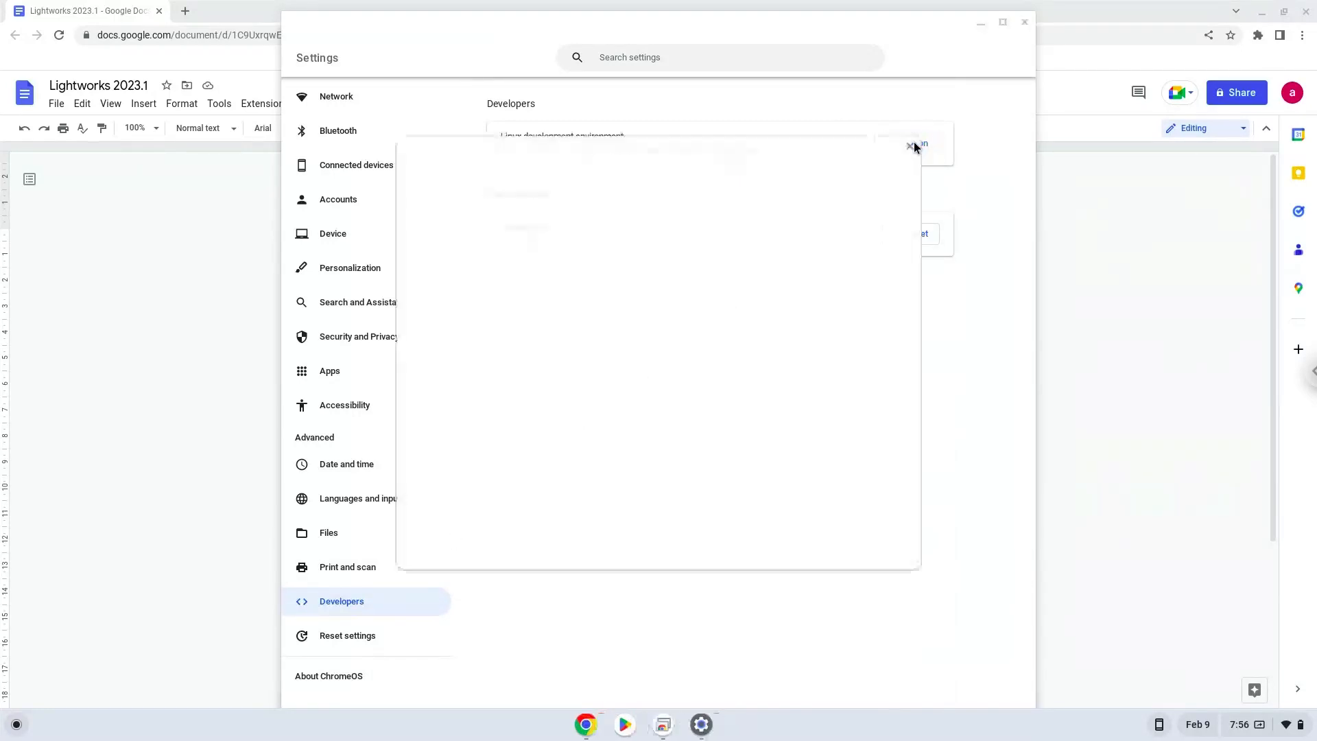
{"action": "left_click", "coordinate": [915, 144]}
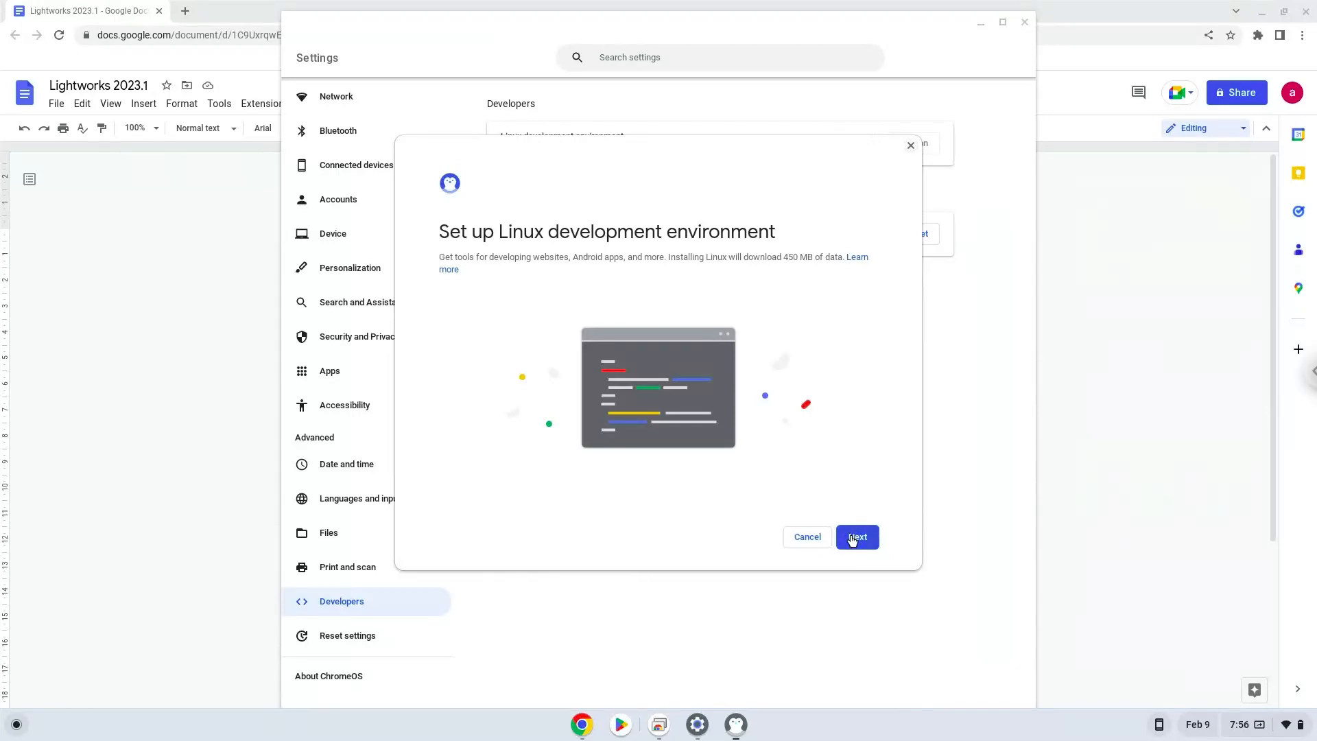
{"action": "left_click", "coordinate": [856, 536]}
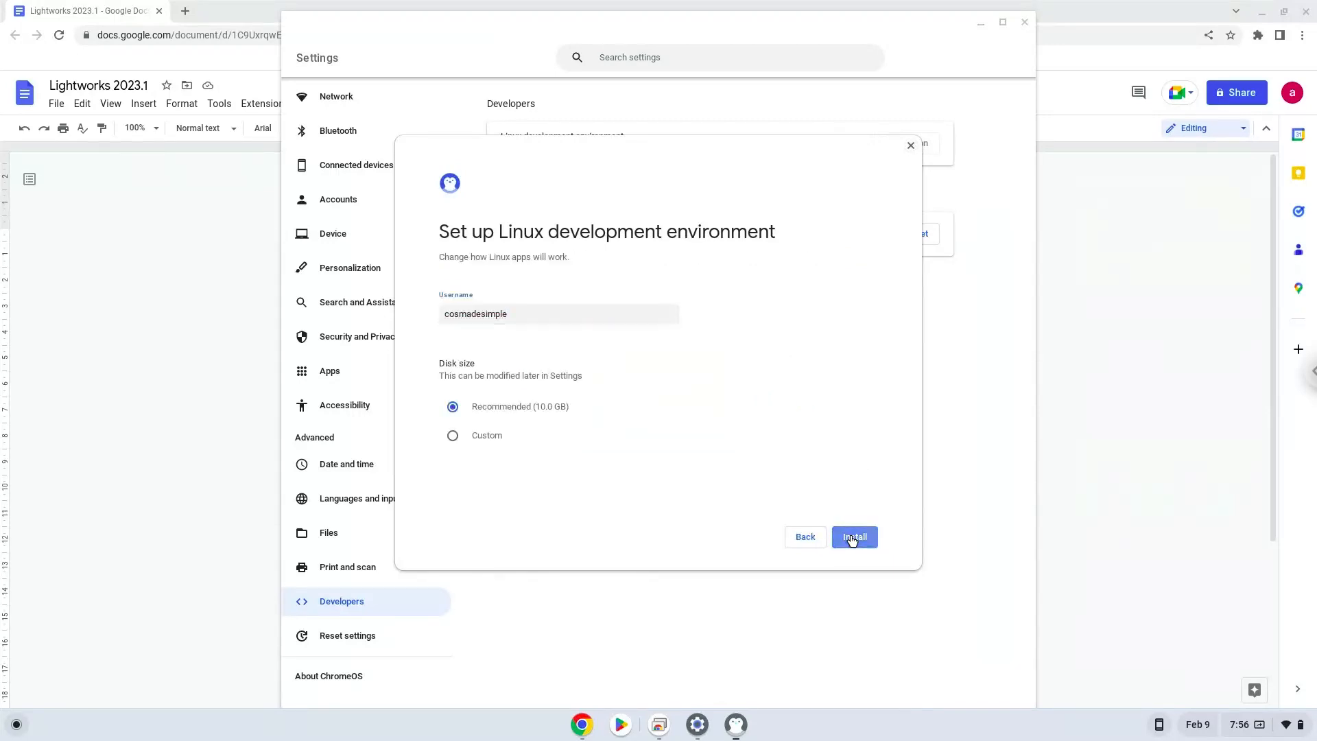
{"action": "left_click", "coordinate": [853, 537]}
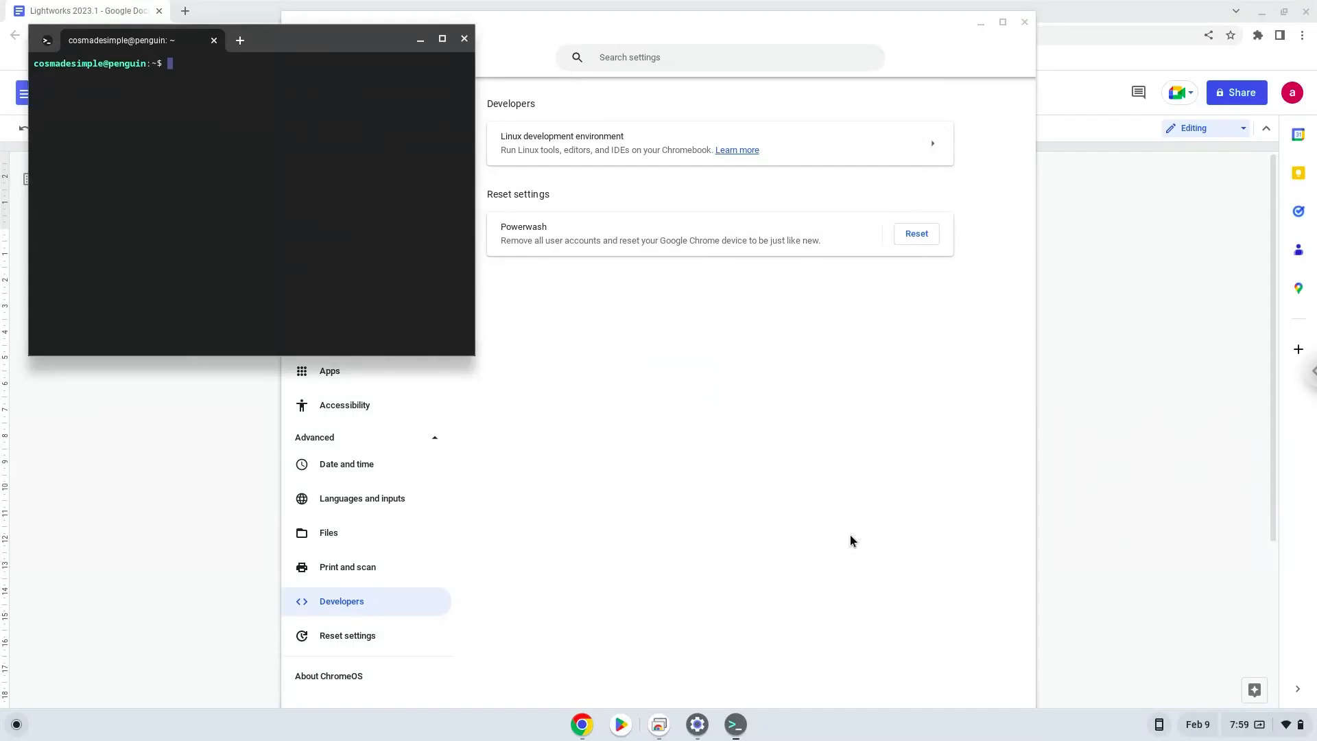
{"action": "mouse_move", "coordinate": [798, 491]}
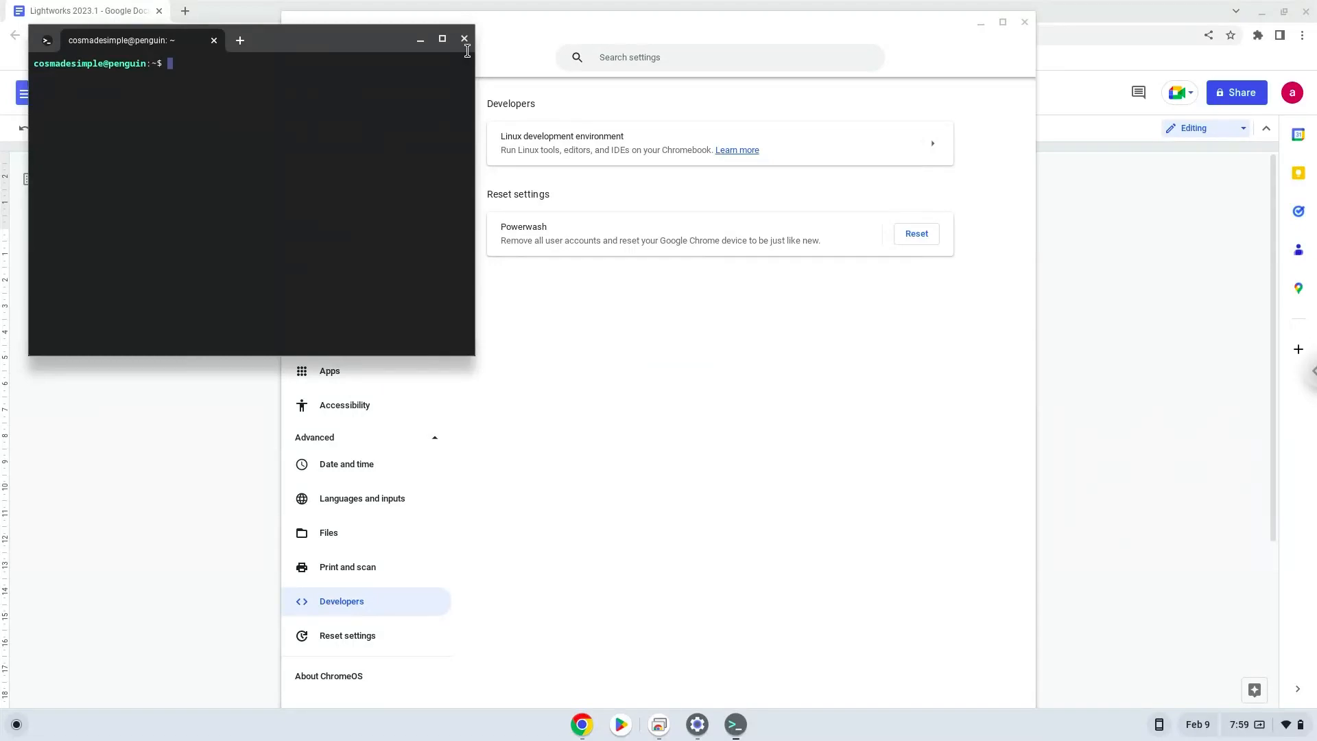
Step: Close the terminal and Settings windows to show the Lightworks install command list again
{"action": "left_click", "coordinate": [464, 40]}
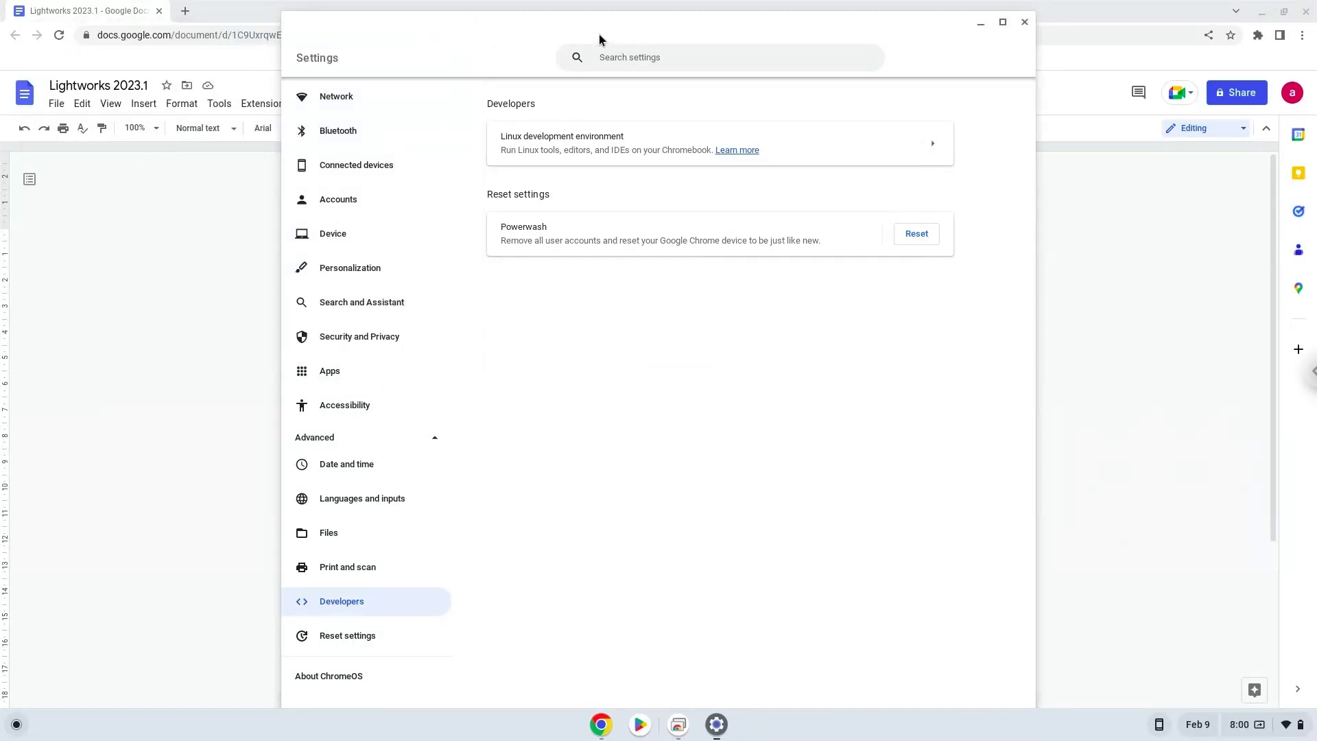
{"action": "mouse_move", "coordinate": [1015, 32]}
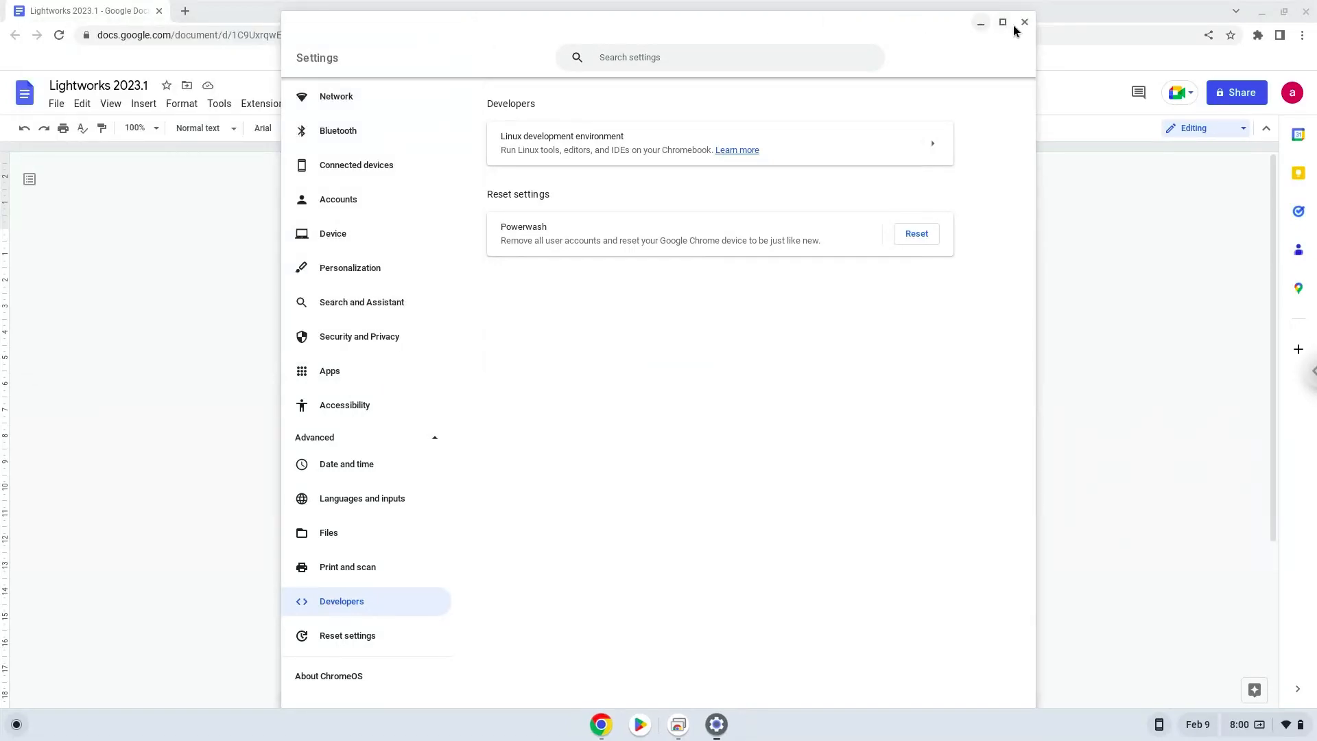
{"action": "left_click", "coordinate": [1024, 22]}
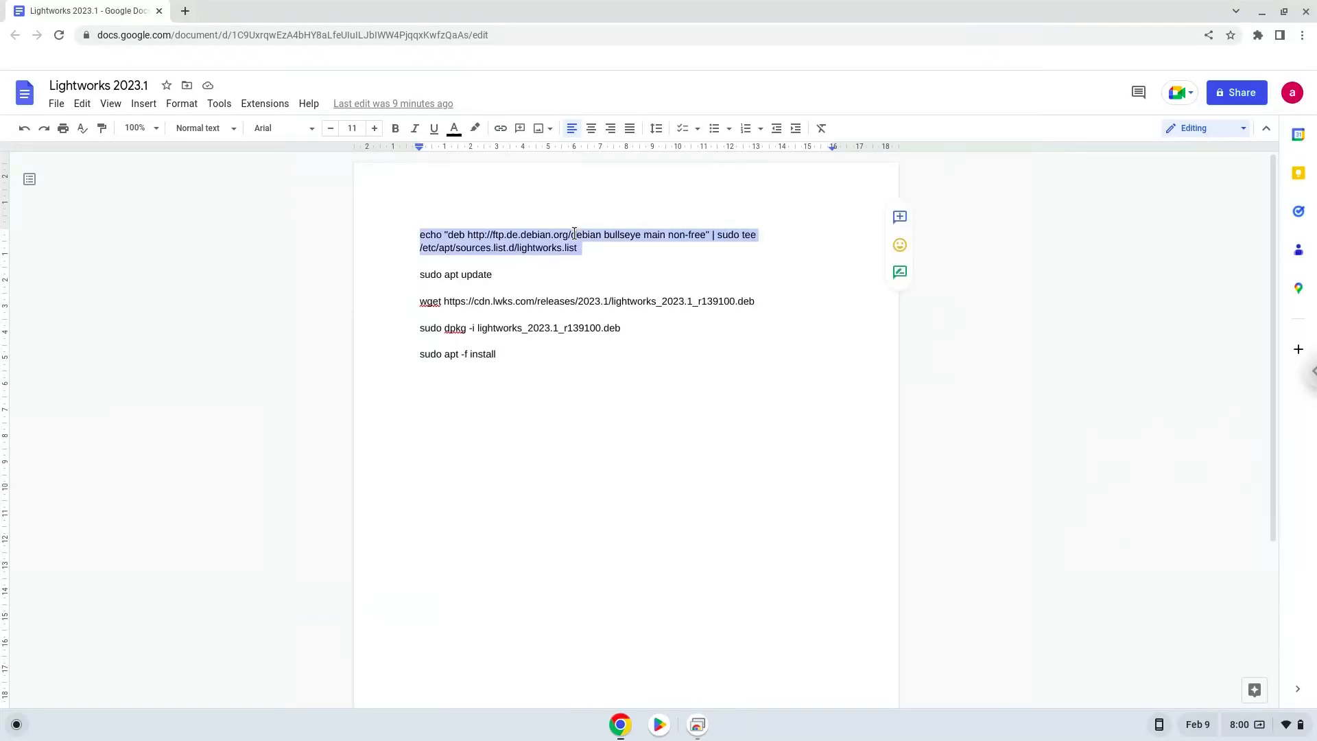
Step: Copy the selected echo … lightworks.list repository command to the clipboard
{"action": "right_click", "coordinate": [574, 234]}
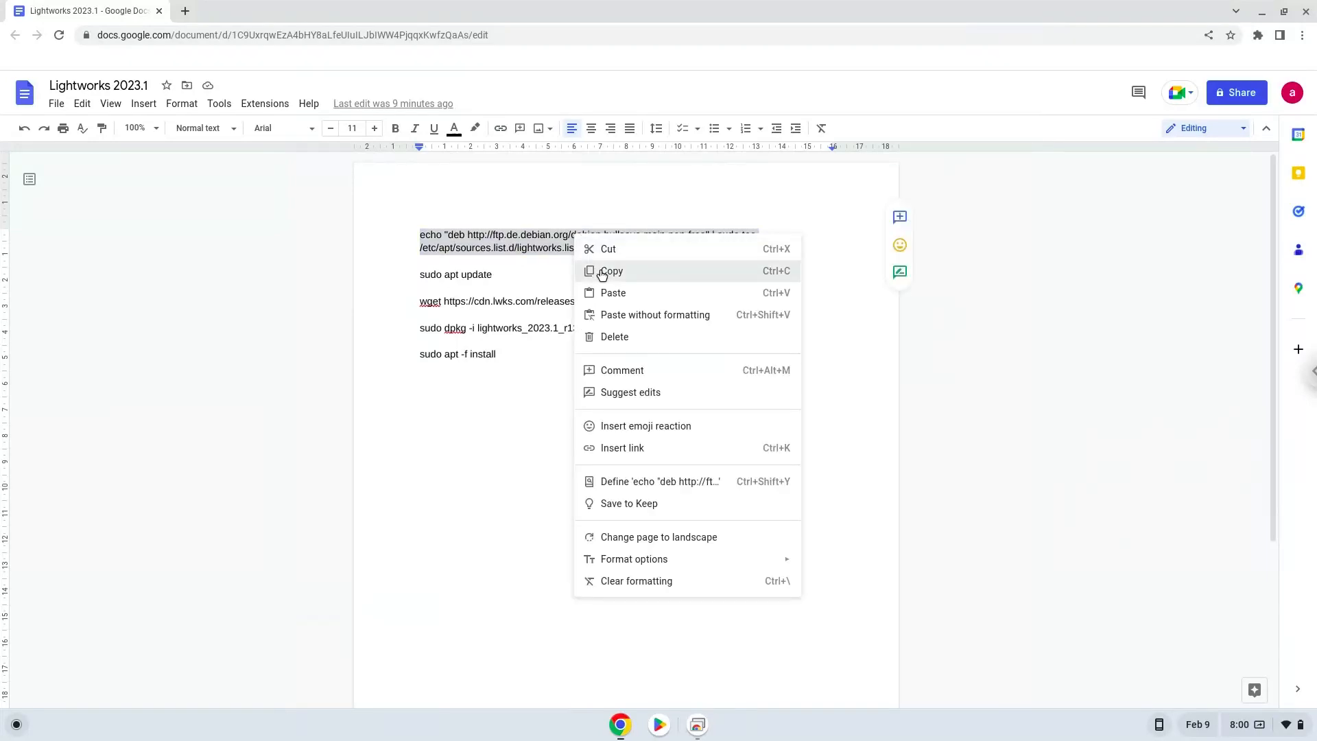
{"action": "left_click", "coordinate": [611, 270]}
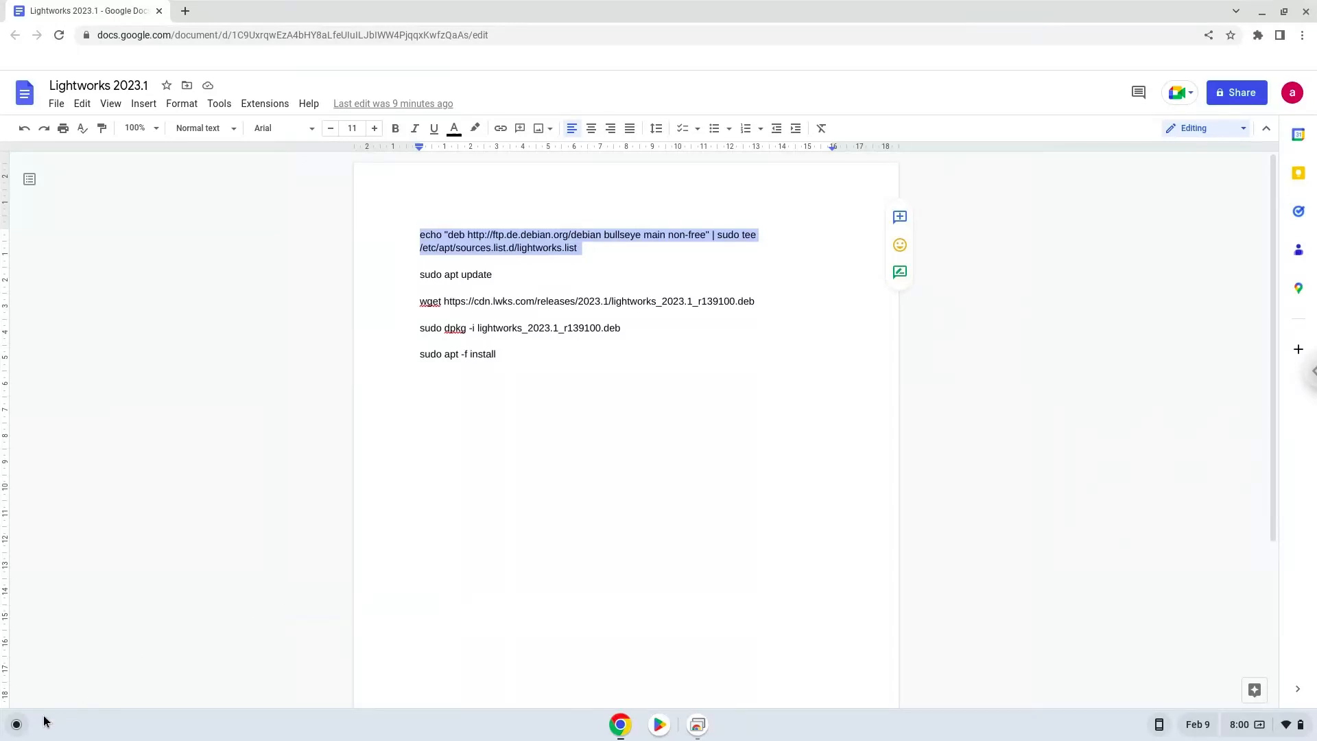
Step: Start the Terminal app from the launcher and enter the penguin Linux shell
{"action": "left_click", "coordinate": [15, 723]}
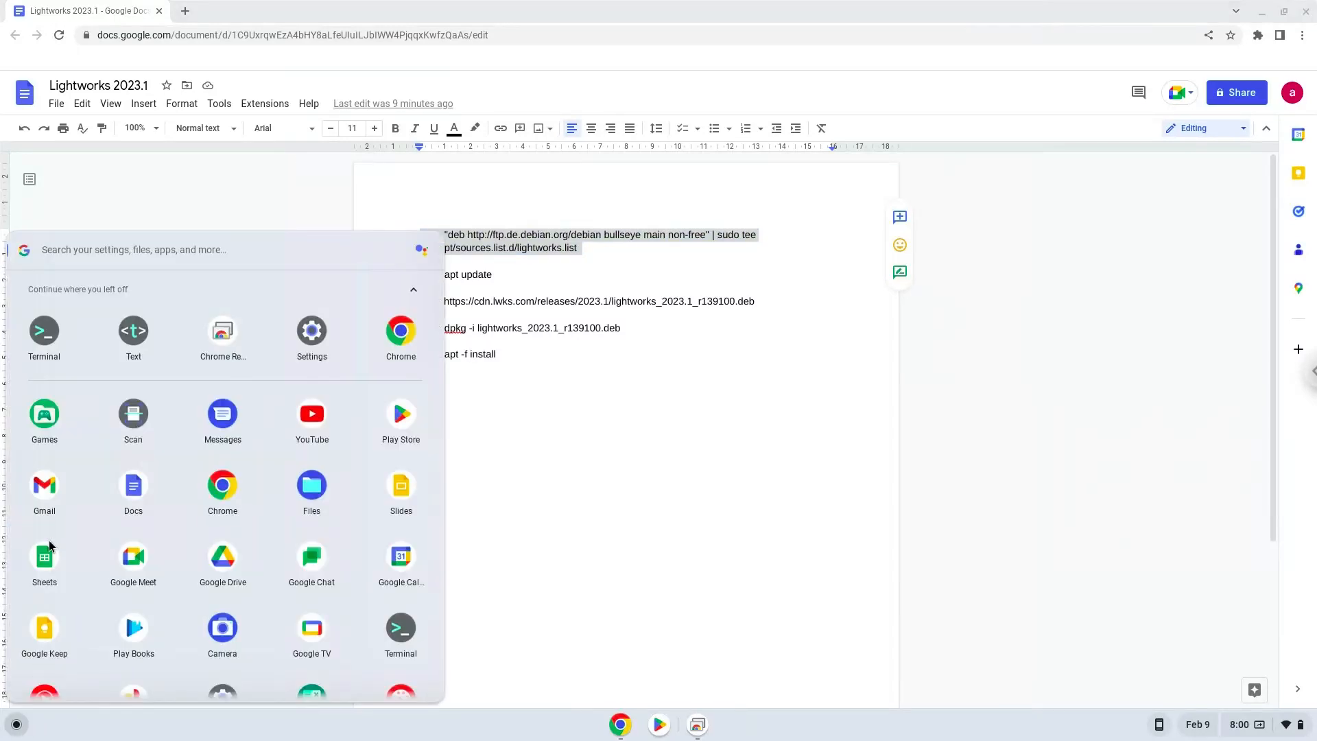
{"action": "left_click", "coordinate": [44, 330]}
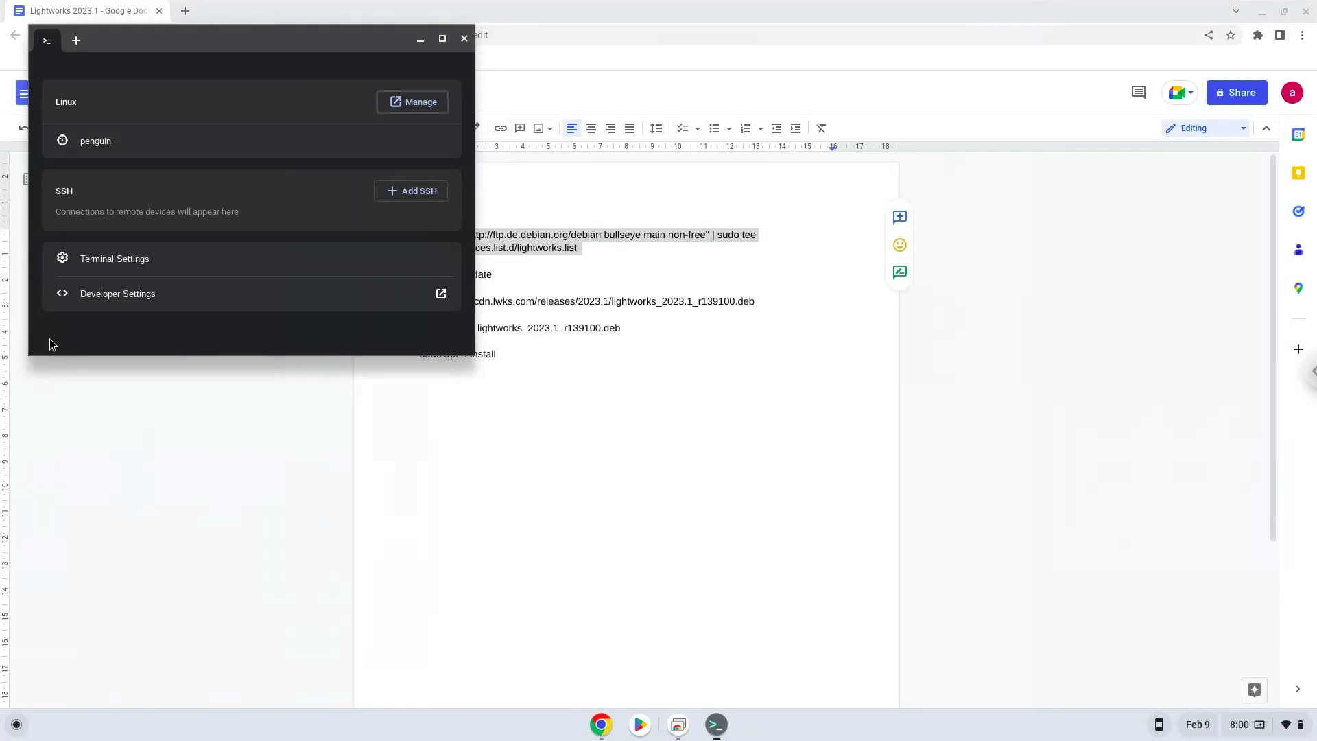
{"action": "mouse_move", "coordinate": [186, 126]}
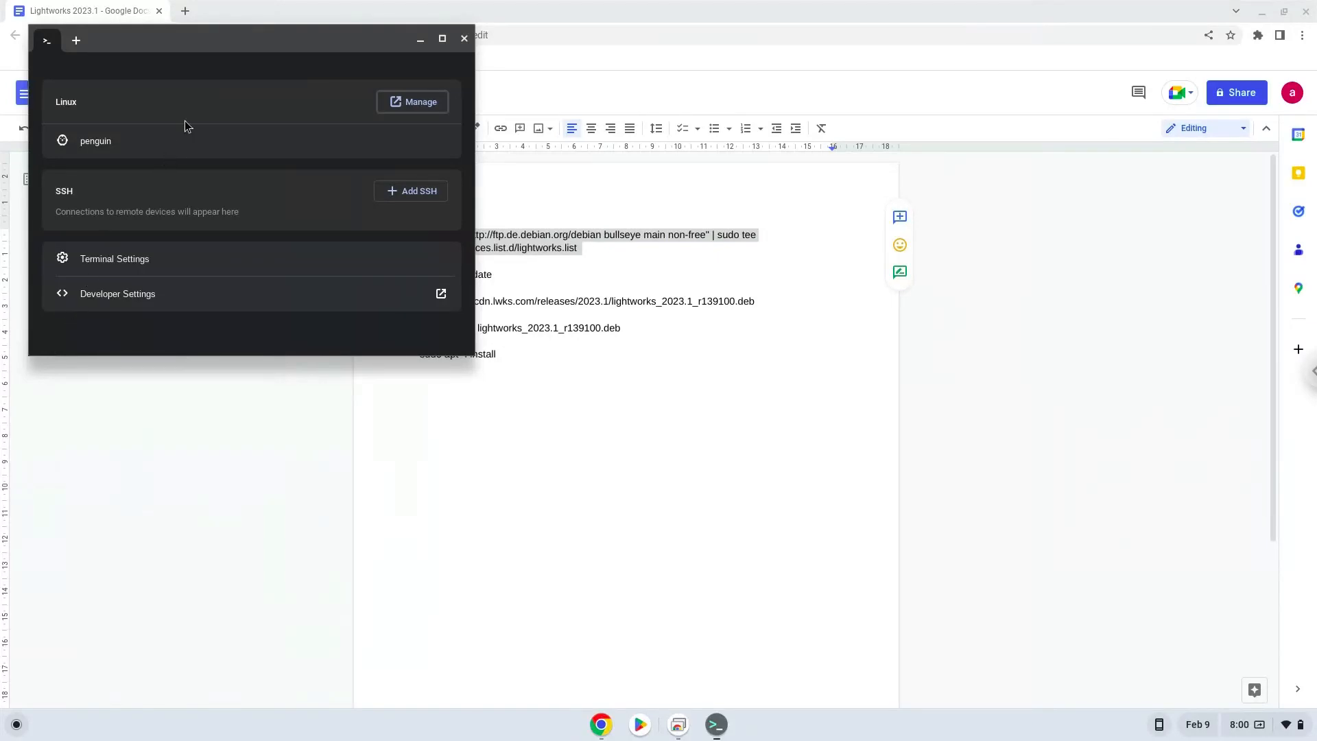
{"action": "left_click_drag", "start_coordinate": [185, 40], "coordinate": [224, 49]}
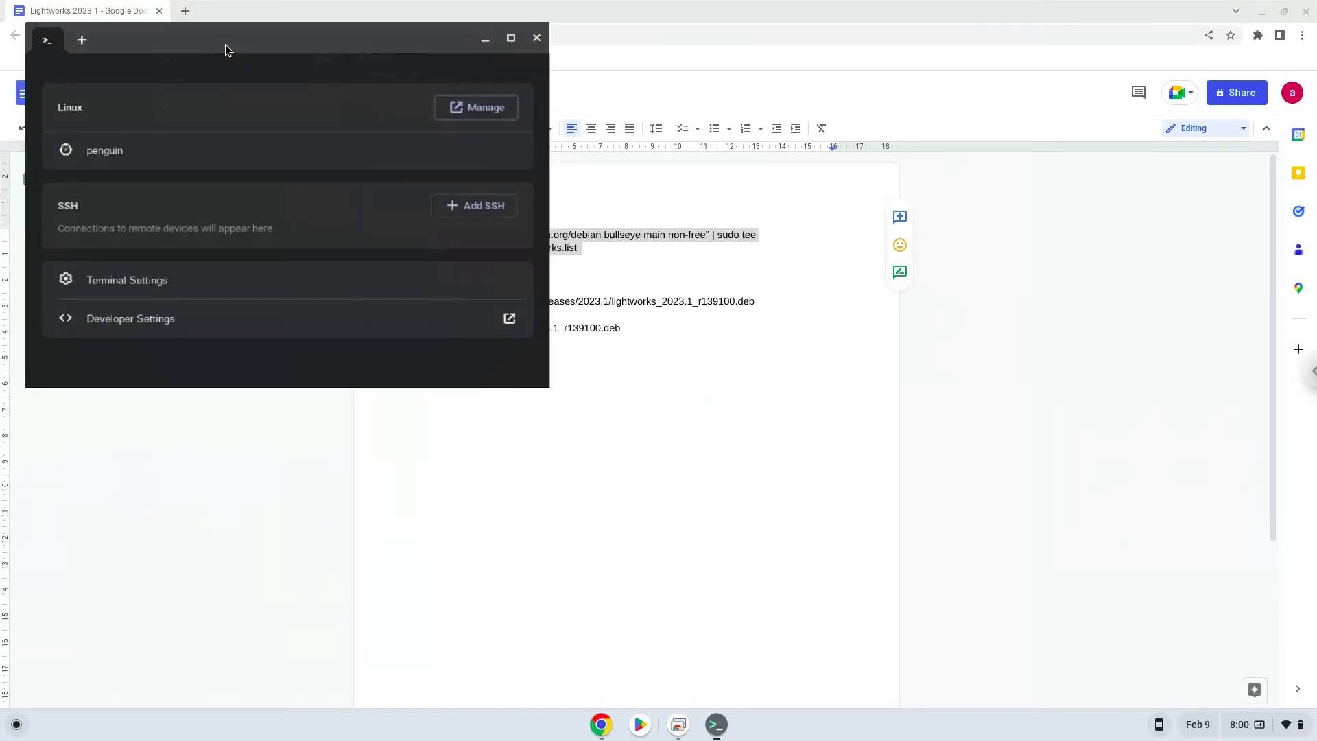
{"action": "left_click", "coordinate": [510, 38]}
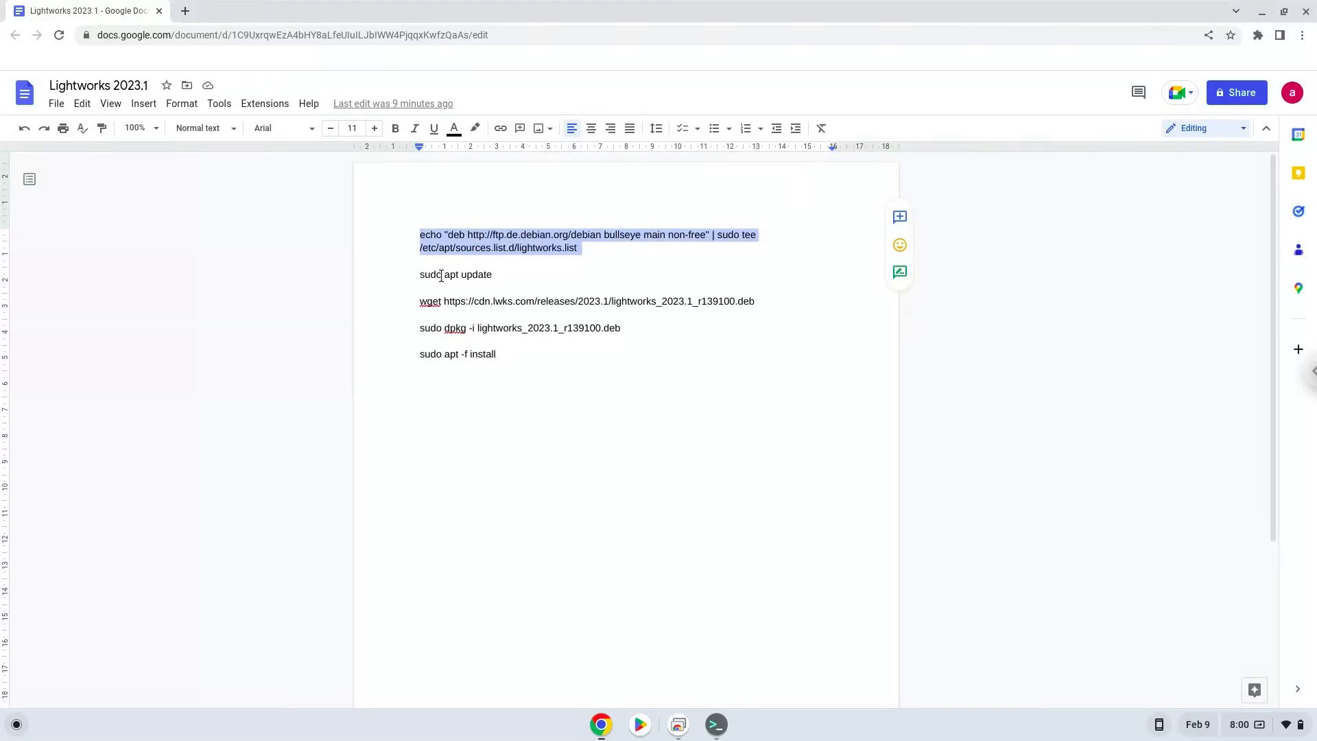
Step: Copy the sudo apt update line and switch to the terminal to run it
{"action": "right_click", "coordinate": [456, 274]}
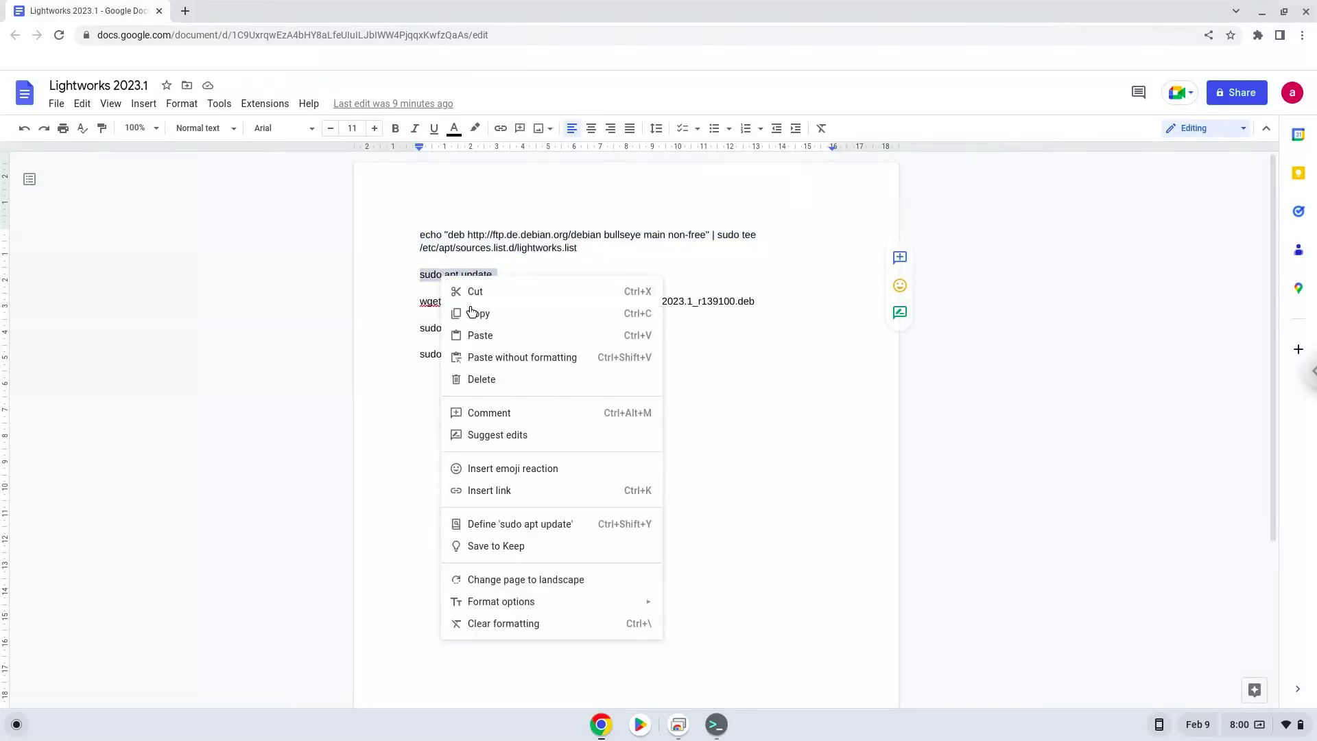
{"action": "left_click", "coordinate": [690, 646]}
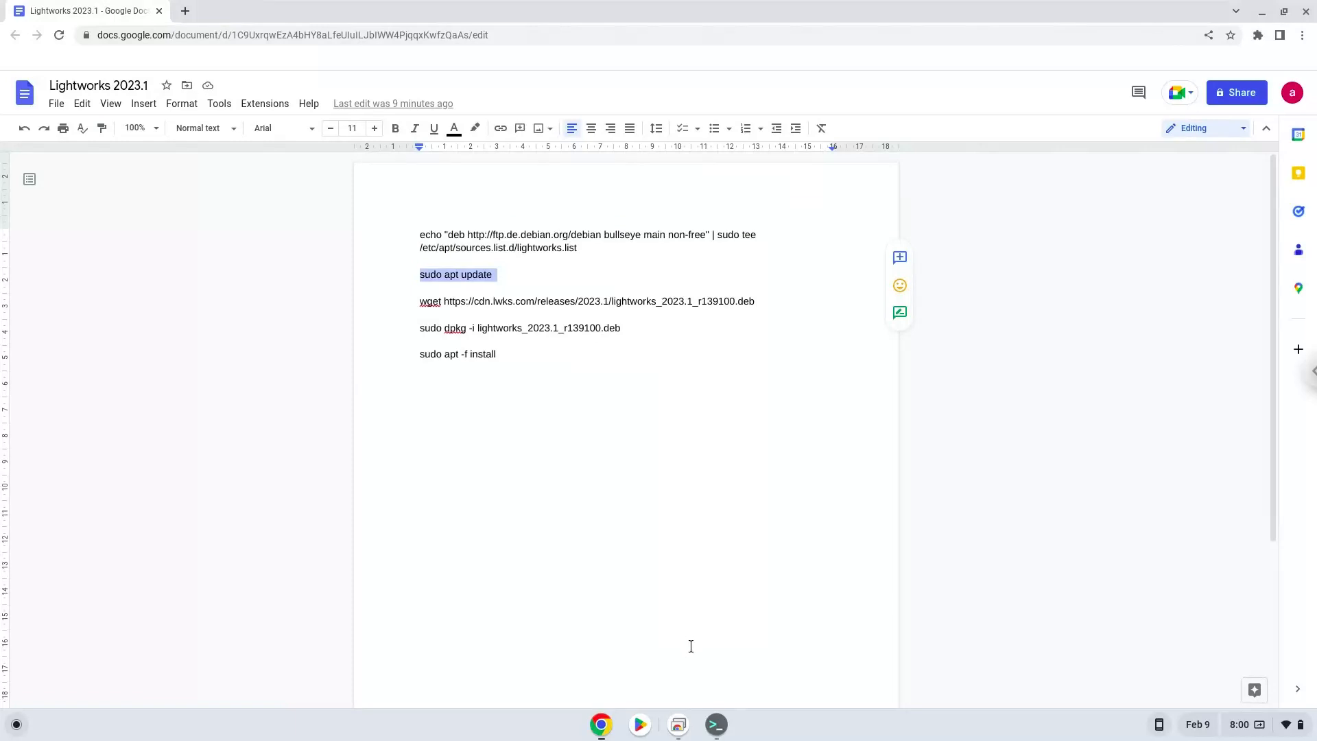
{"action": "left_click", "coordinate": [714, 724]}
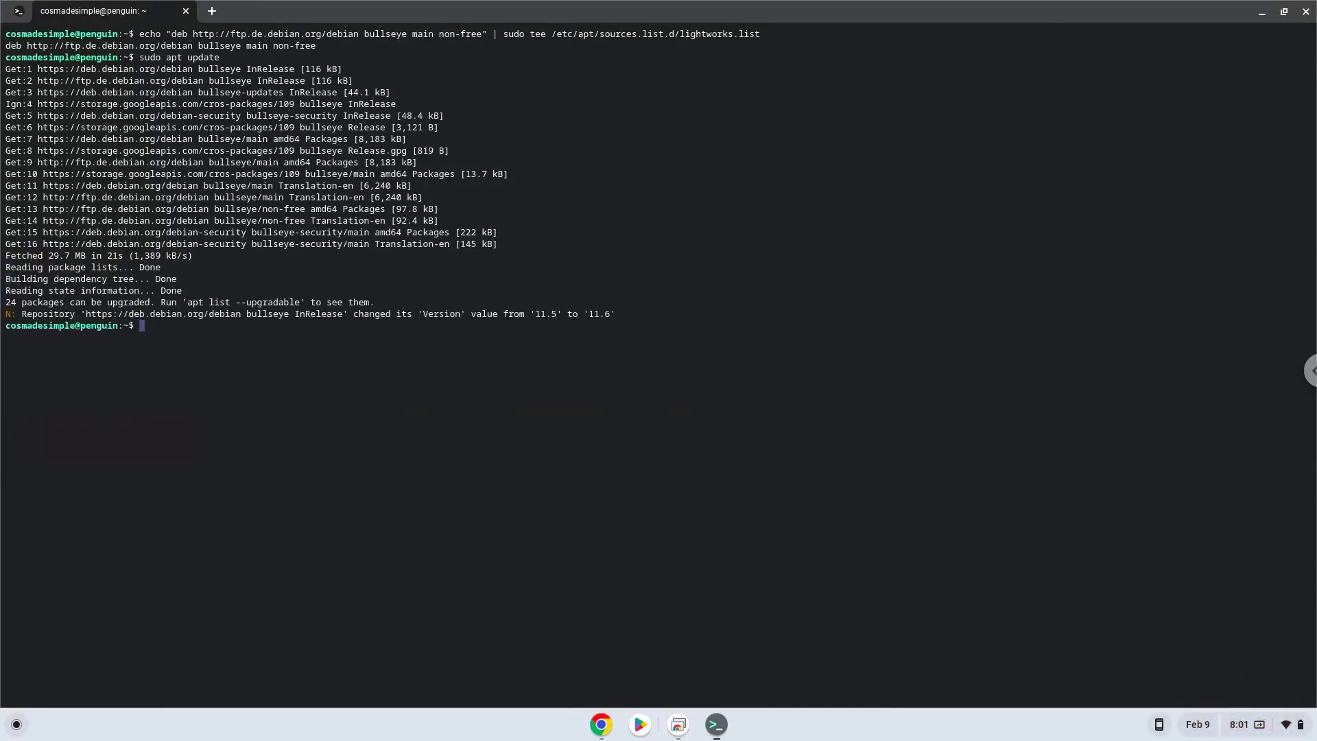
{"action": "mouse_move", "coordinate": [588, 651]}
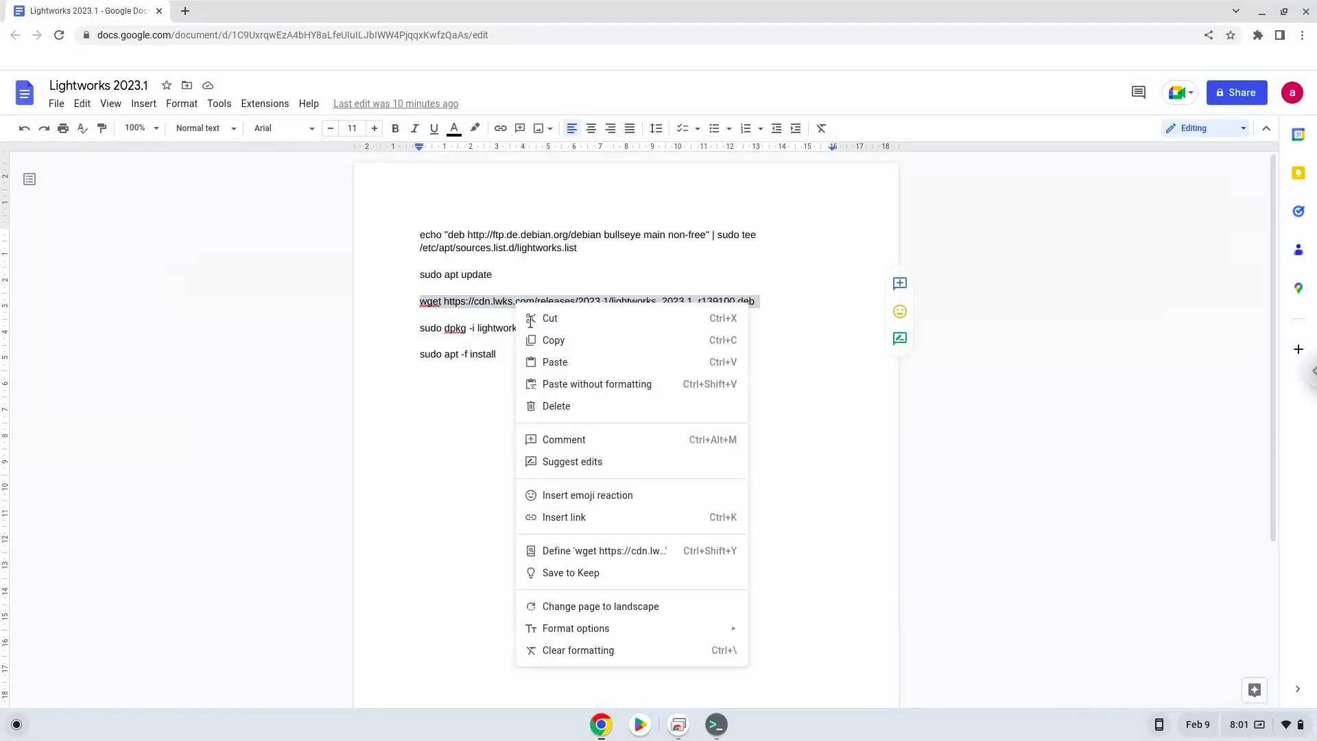
Step: Run the wget download of lightworks_2023.1_r139100.deb in the terminal, then return to the notes
{"action": "left_click", "coordinate": [688, 609]}
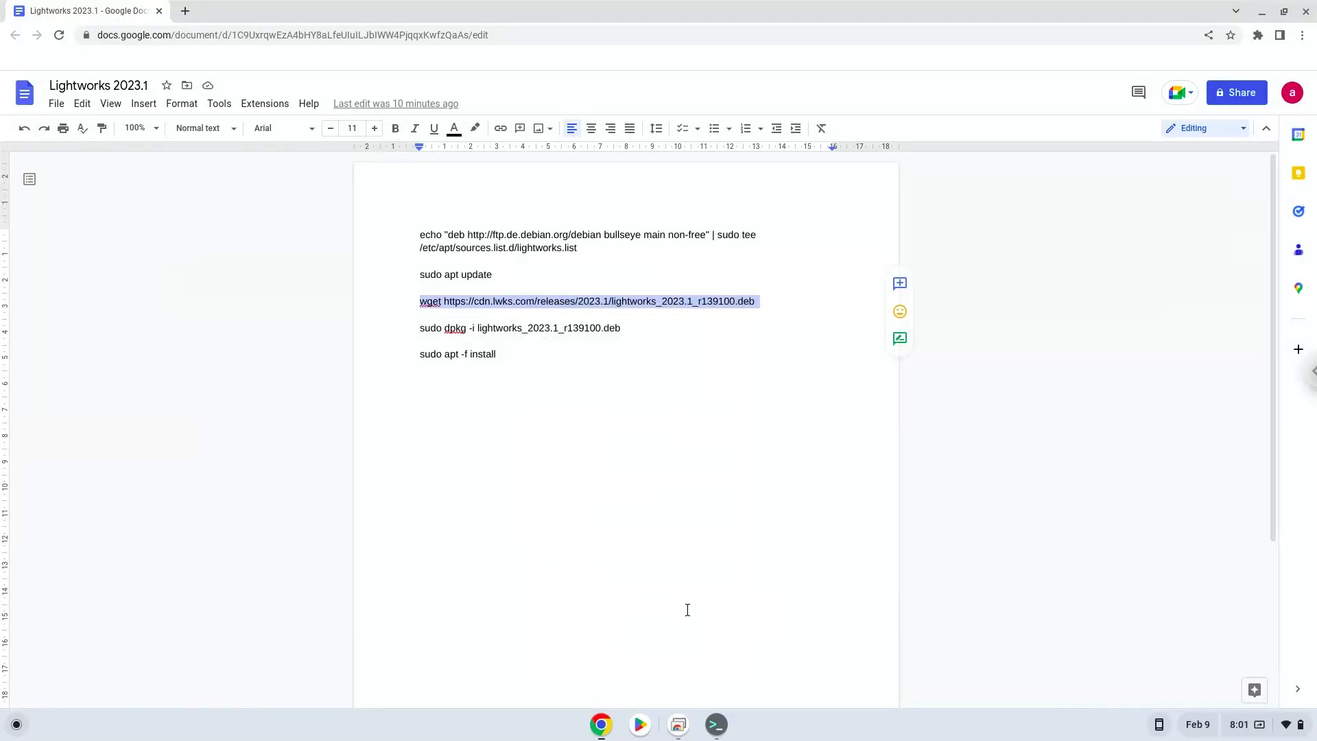
{"action": "left_click", "coordinate": [715, 724]}
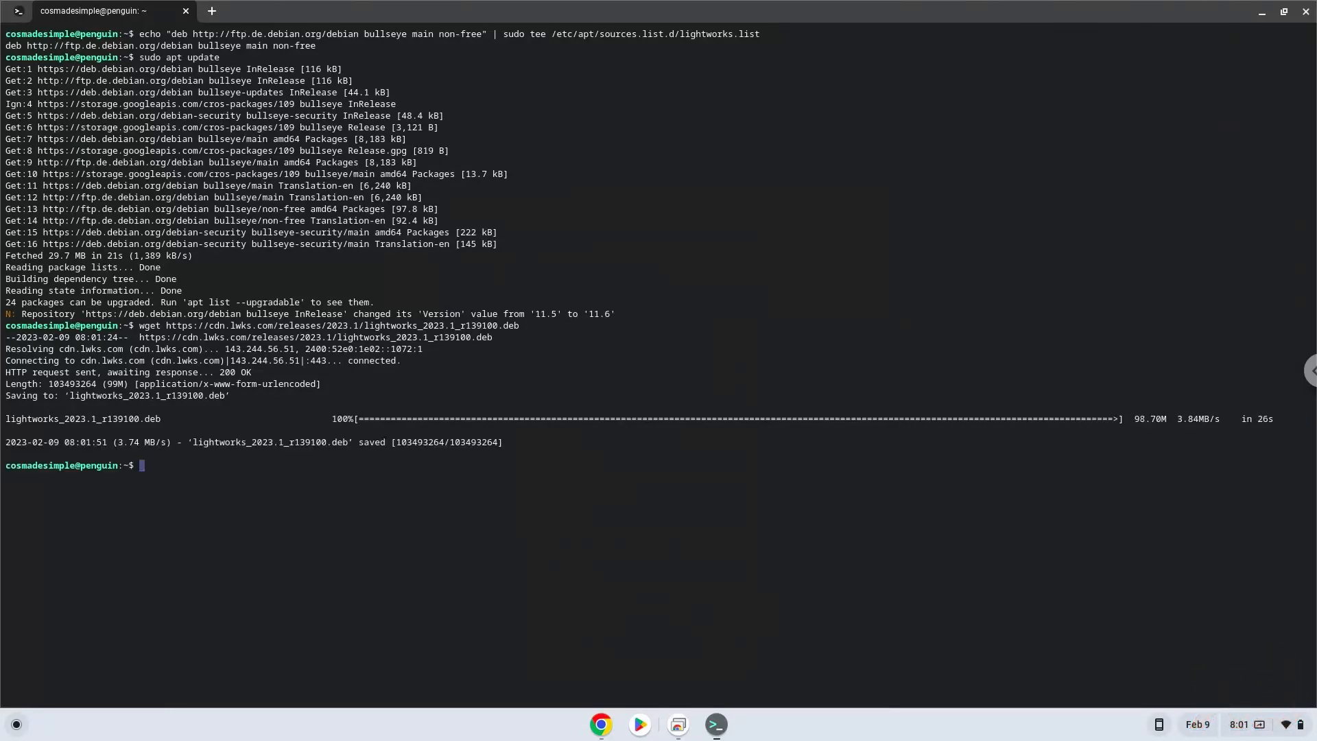
{"action": "mouse_move", "coordinate": [620, 667]}
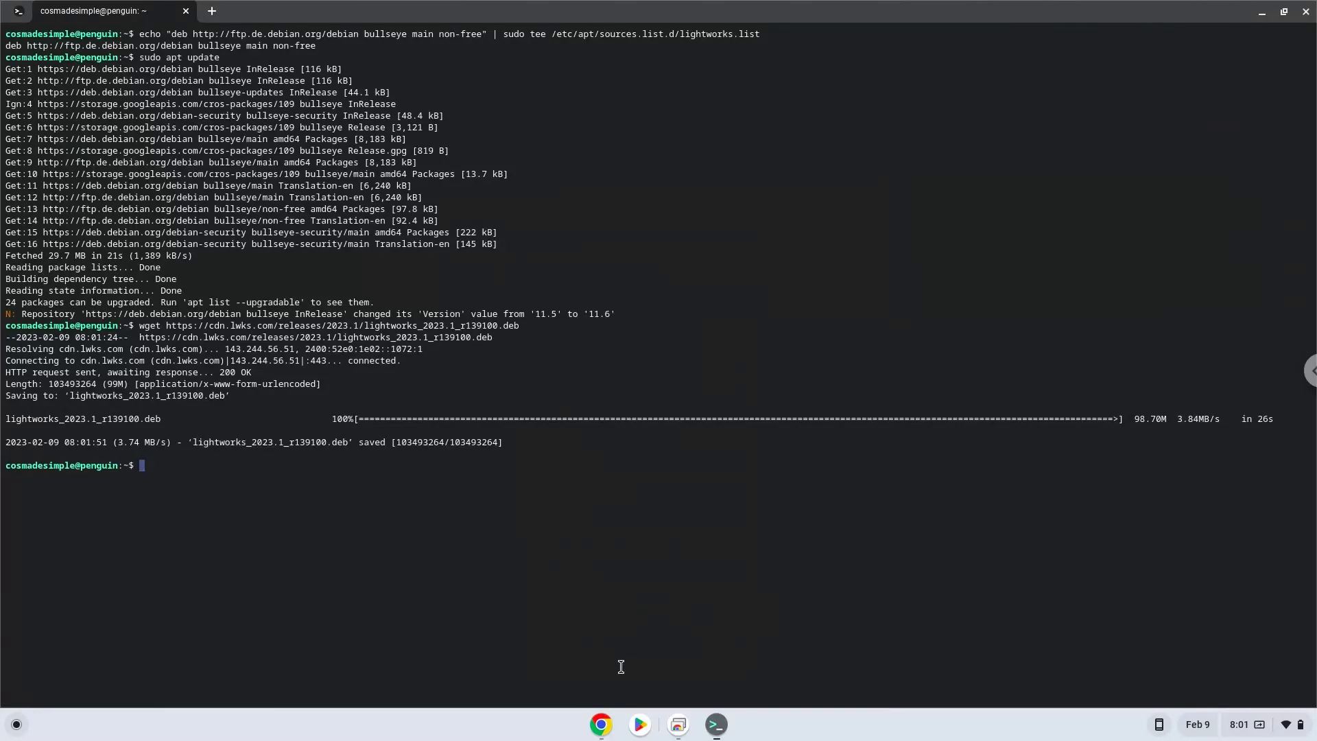
{"action": "left_click", "coordinate": [601, 725]}
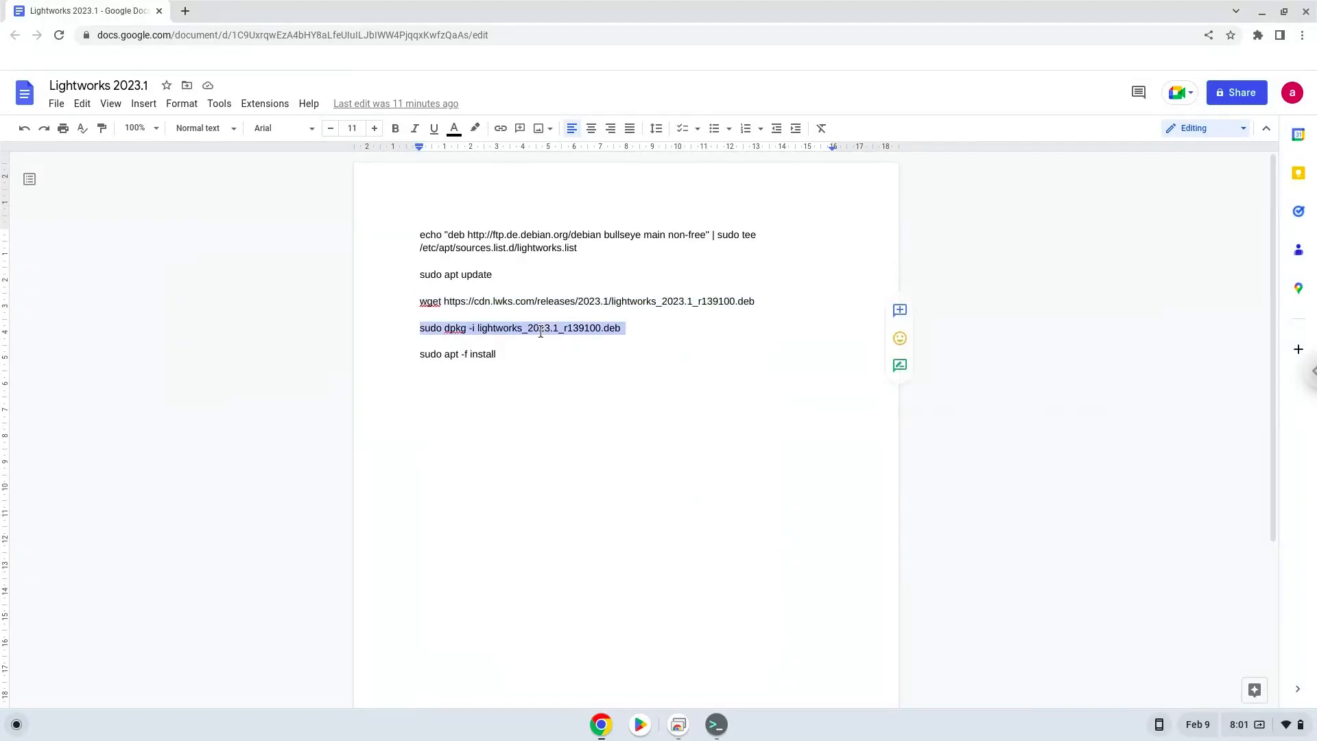
Step: Copy the sudo dpkg -i line and switch to the terminal to install the package
{"action": "right_click", "coordinate": [541, 327]}
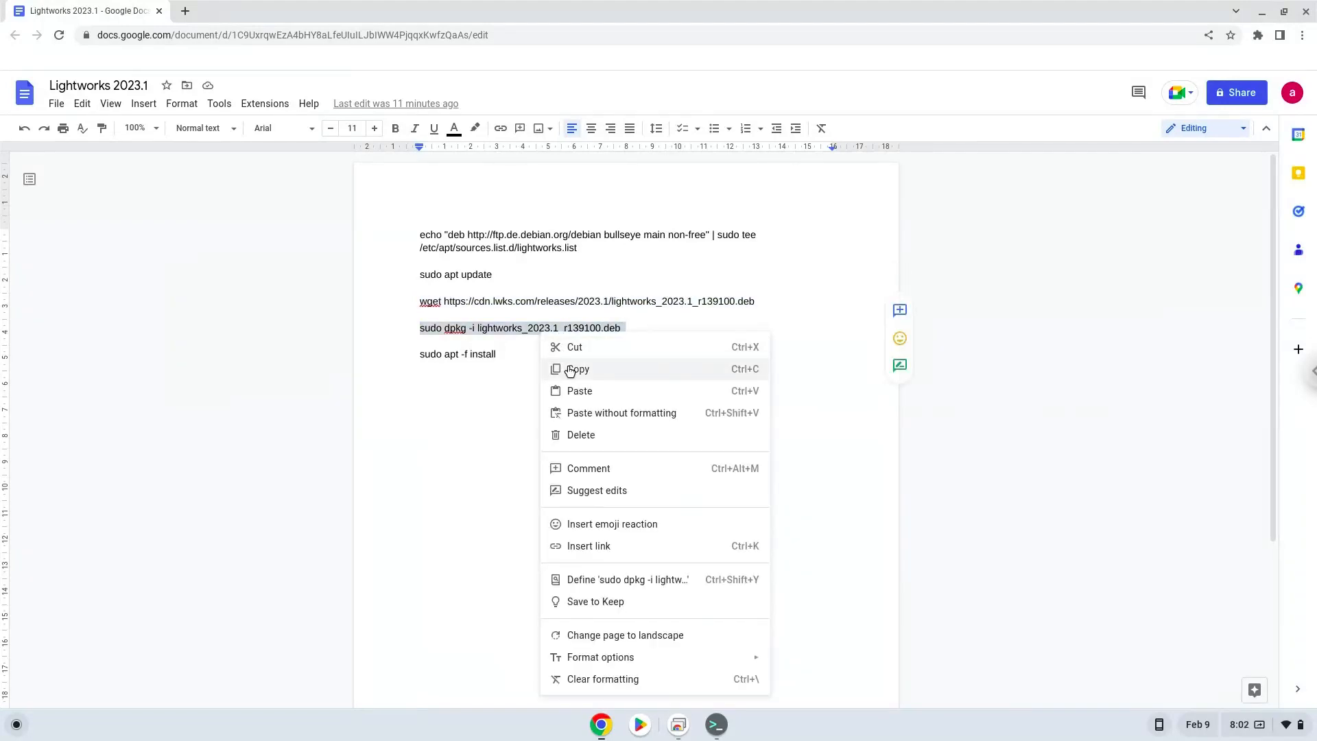
{"action": "left_click", "coordinate": [578, 369]}
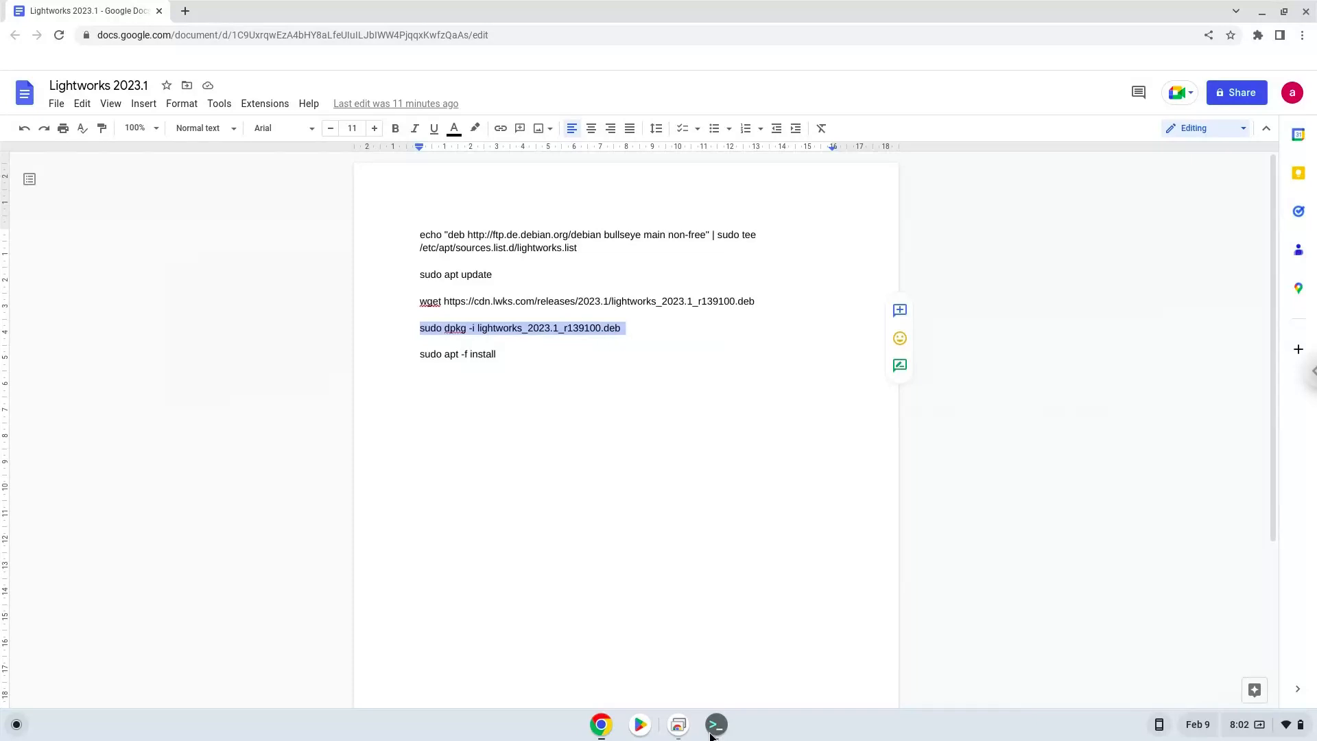
{"action": "left_click", "coordinate": [714, 724]}
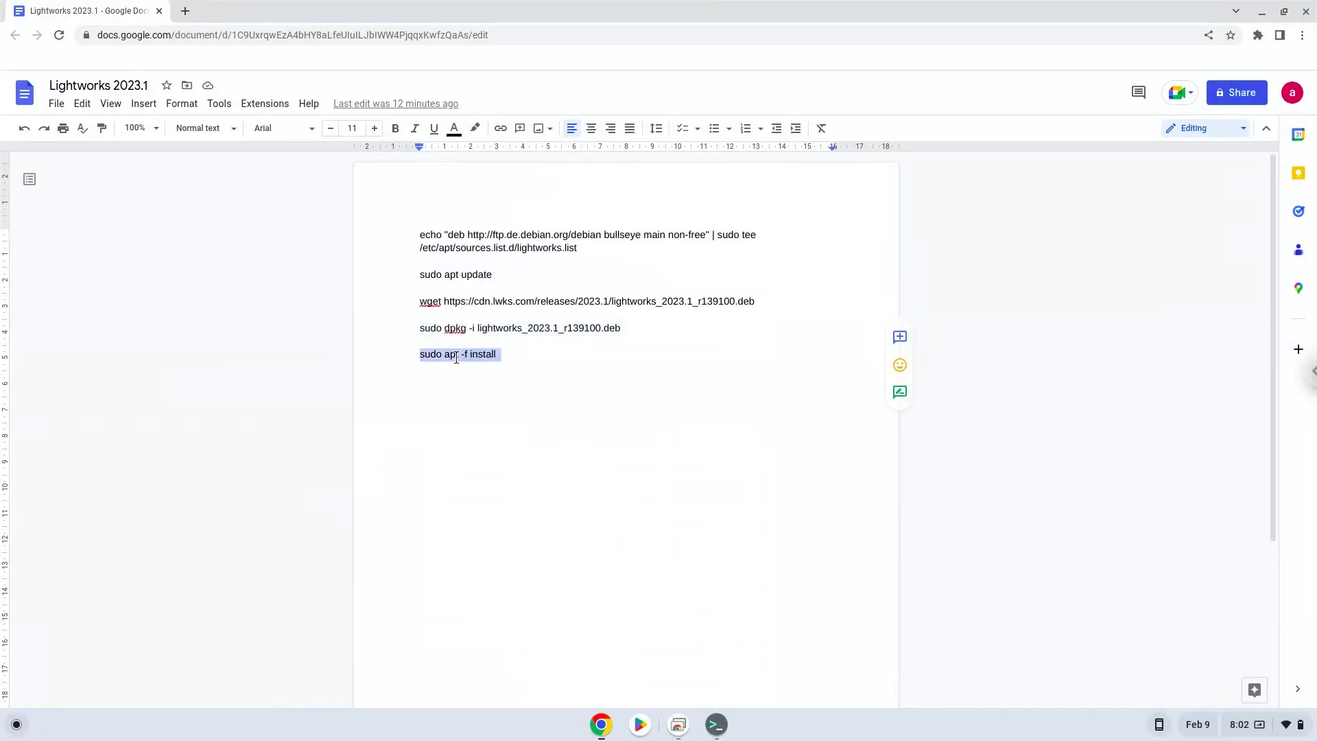
Step: Run sudo apt -f install in the terminal to set up the missing dependencies and Lightworks 2023.1
{"action": "right_click", "coordinate": [457, 354]}
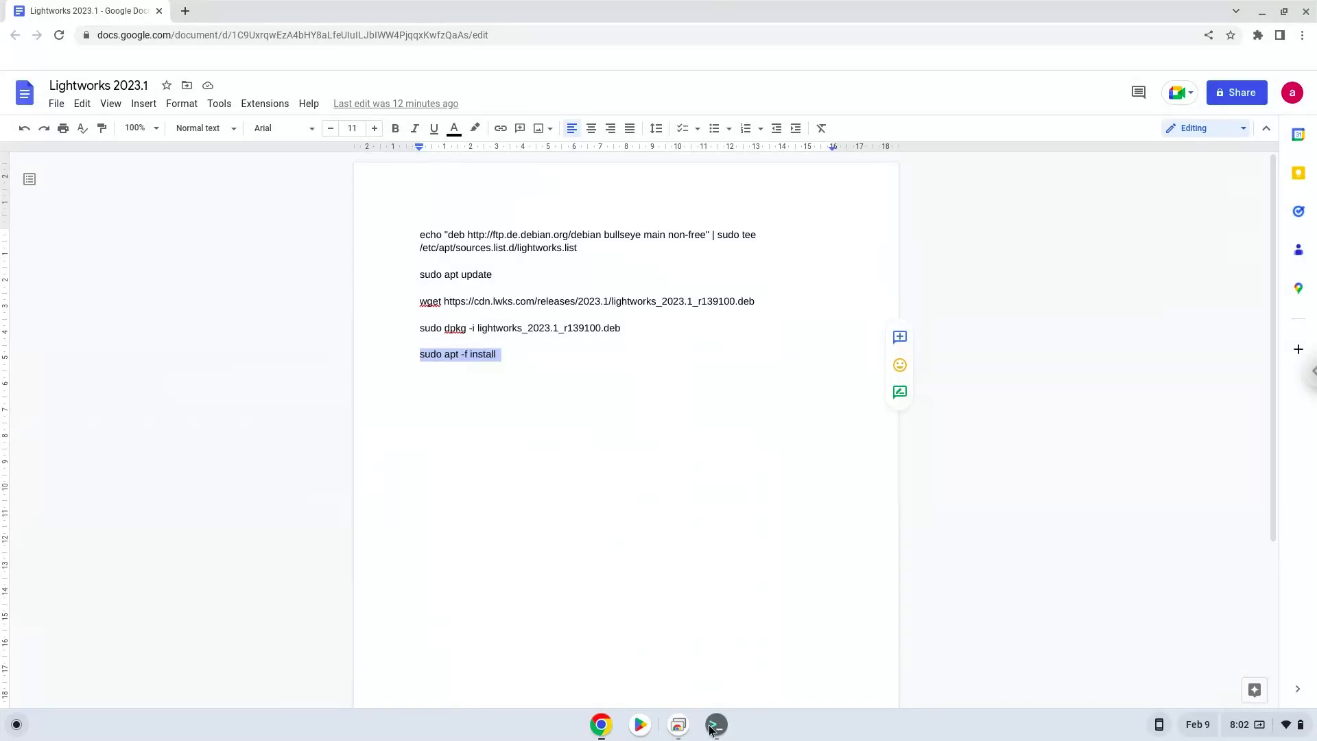
{"action": "left_click", "coordinate": [715, 725]}
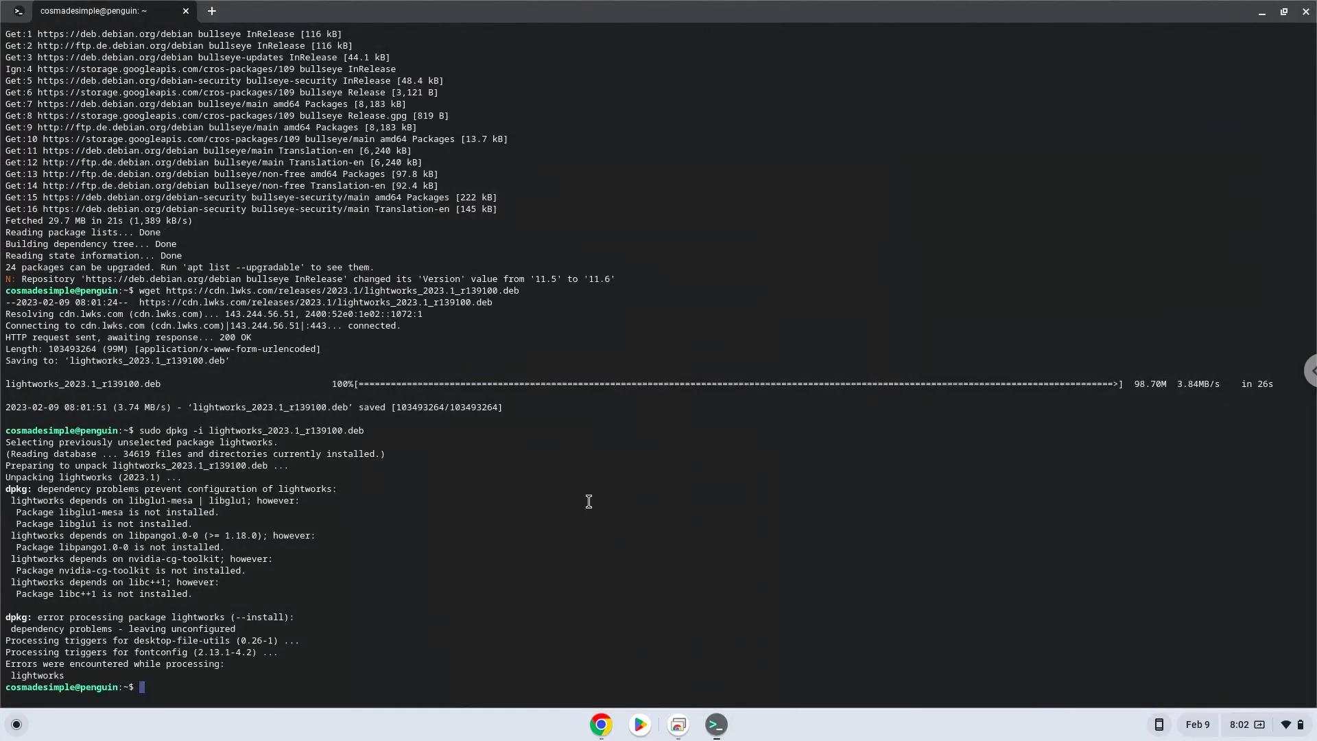
{"action": "type", "text": "sudo apt -f install"}
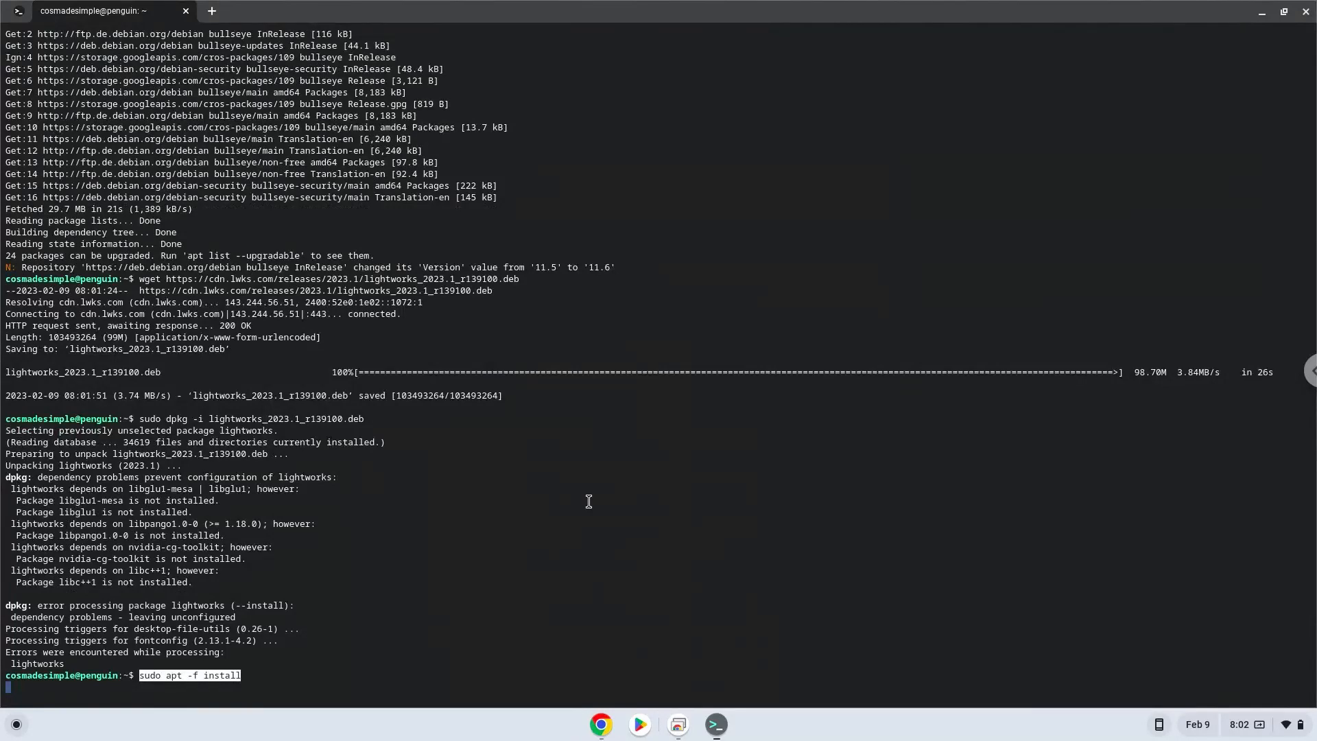
{"action": "key", "text": "Return"}
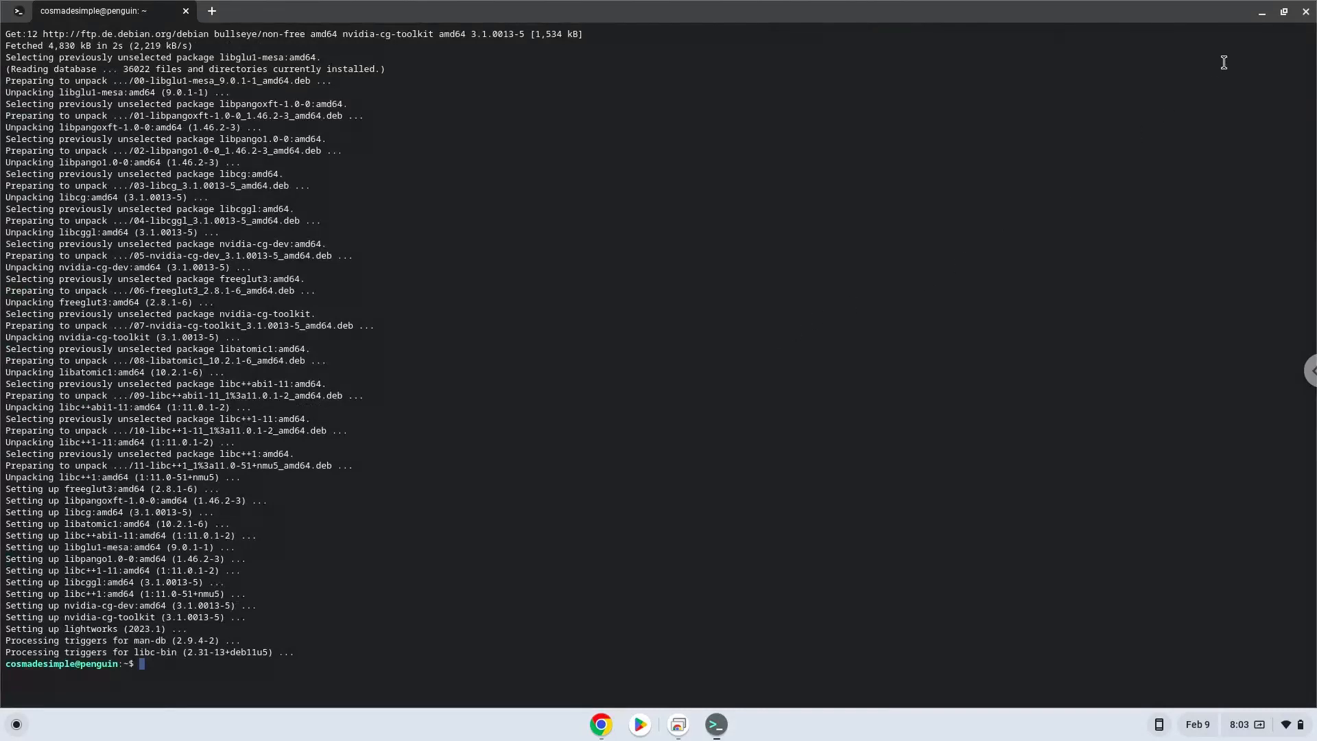
Step: Close the terminal and launch Lightworks from the ChromeOS launcher to its first-run welcome screen
{"action": "left_click", "coordinate": [1307, 15]}
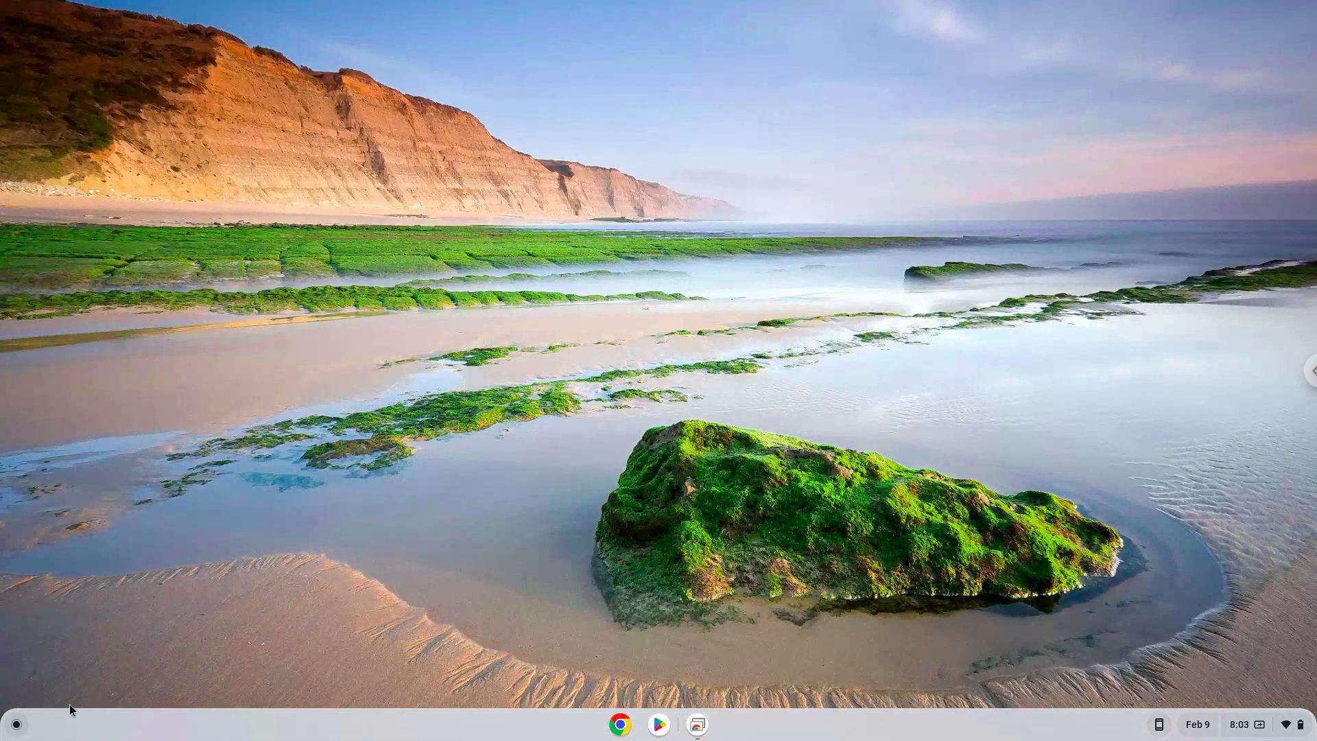
{"action": "left_click", "coordinate": [15, 725]}
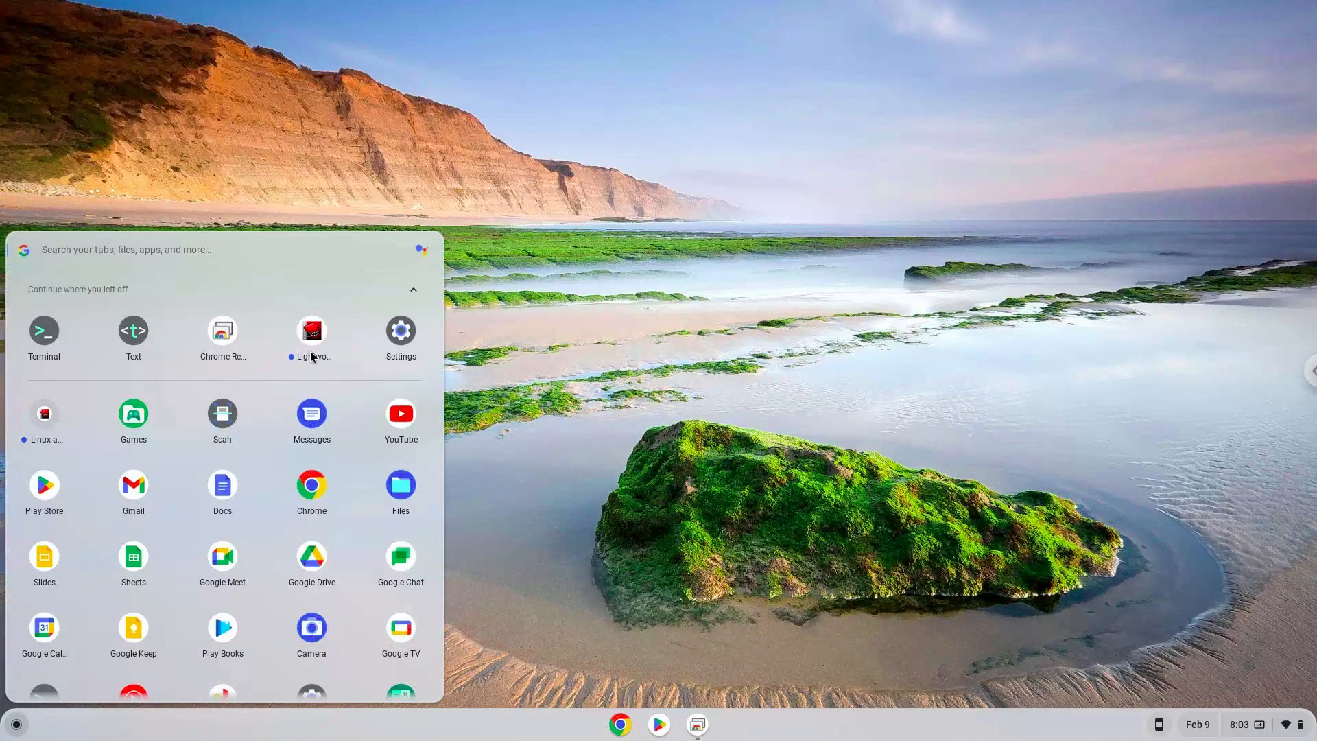
{"action": "key", "text": "Escape"}
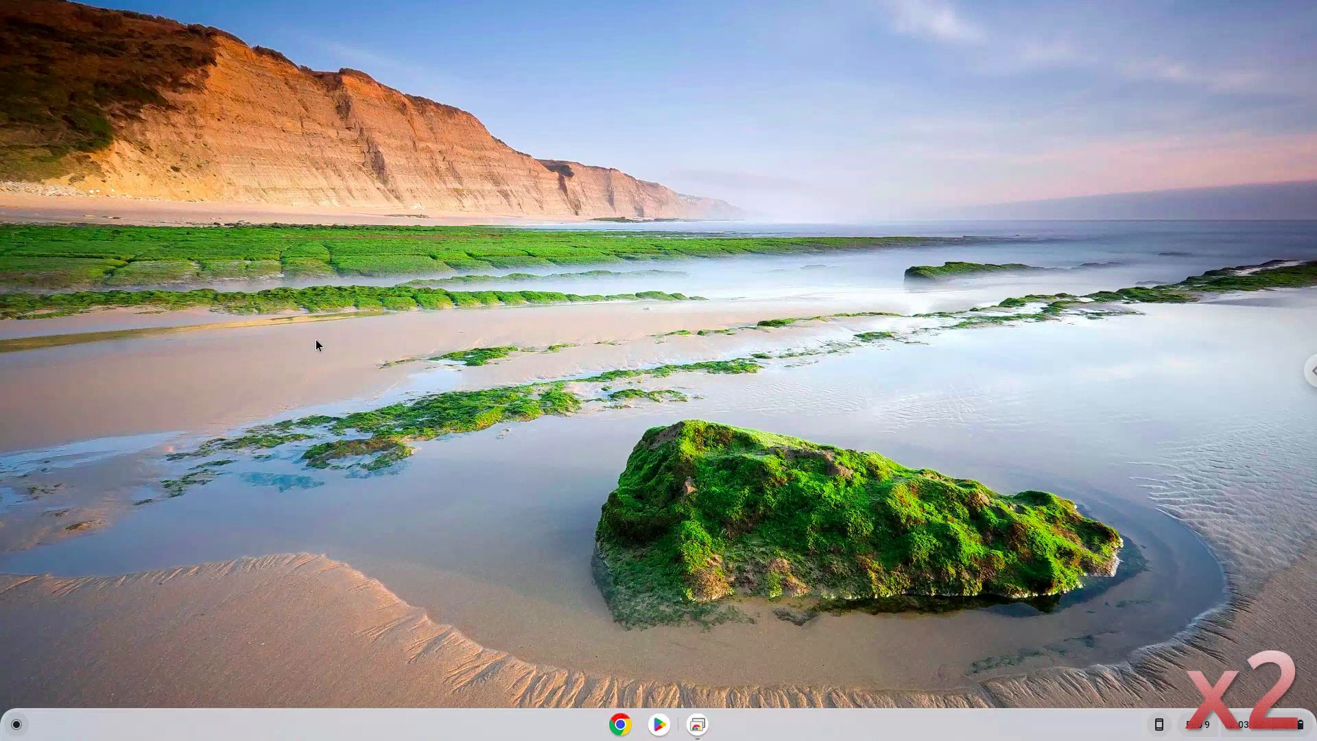
{"action": "left_click", "coordinate": [696, 724]}
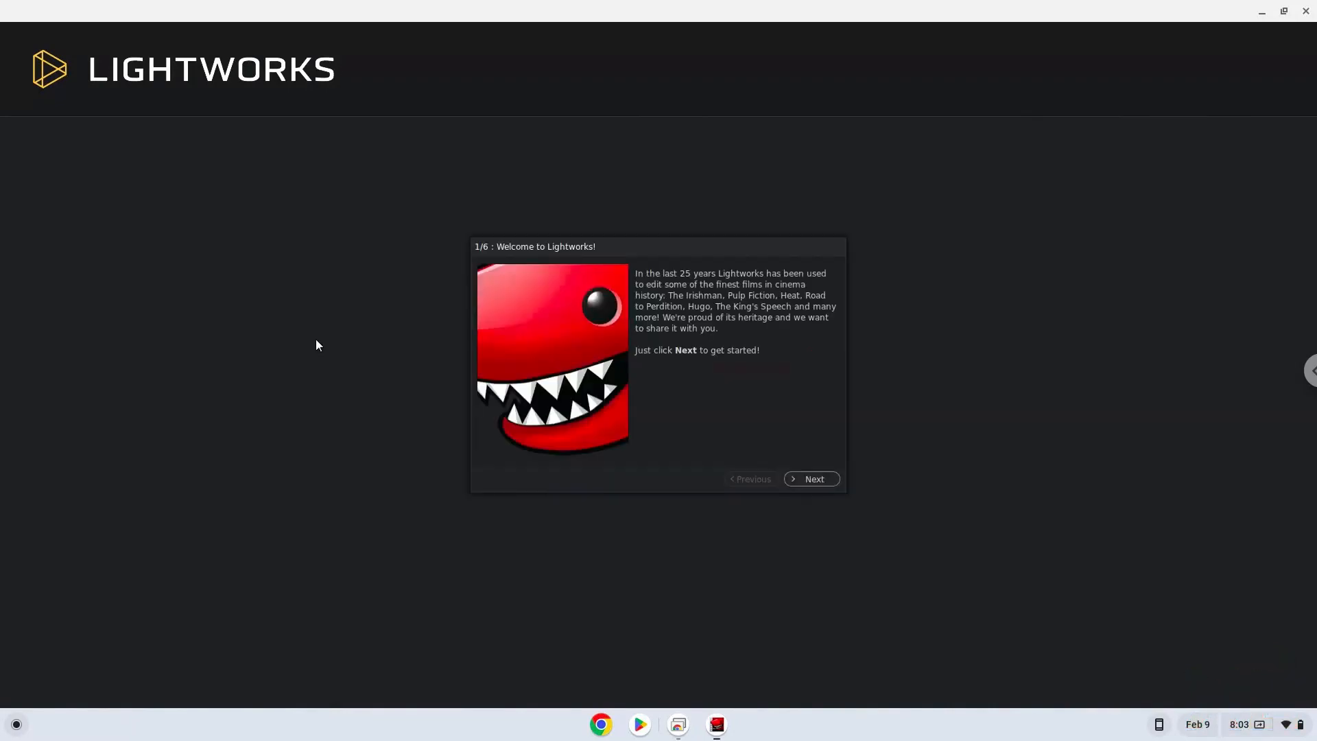
{"action": "mouse_move", "coordinate": [768, 461]}
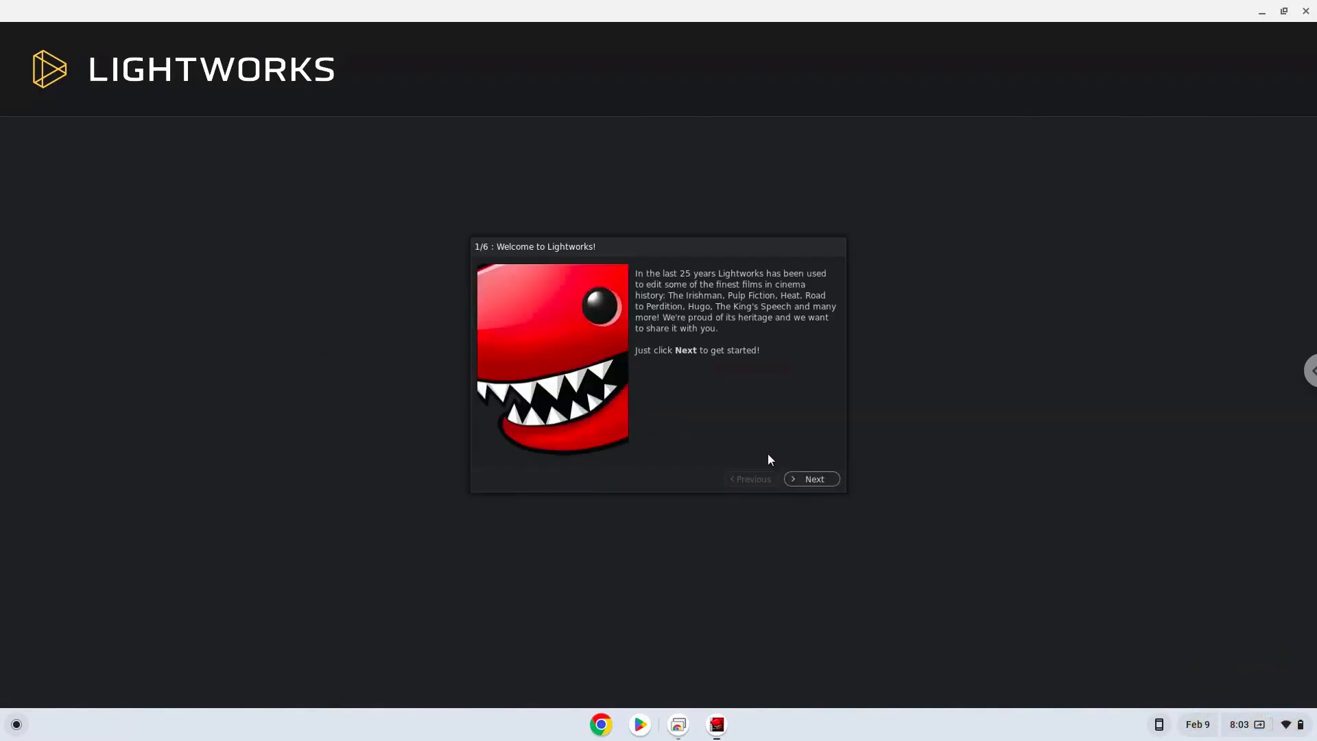
Step: Advance the wizard to step 2 of 6, the account username and password sign-in
{"action": "left_click", "coordinate": [811, 479]}
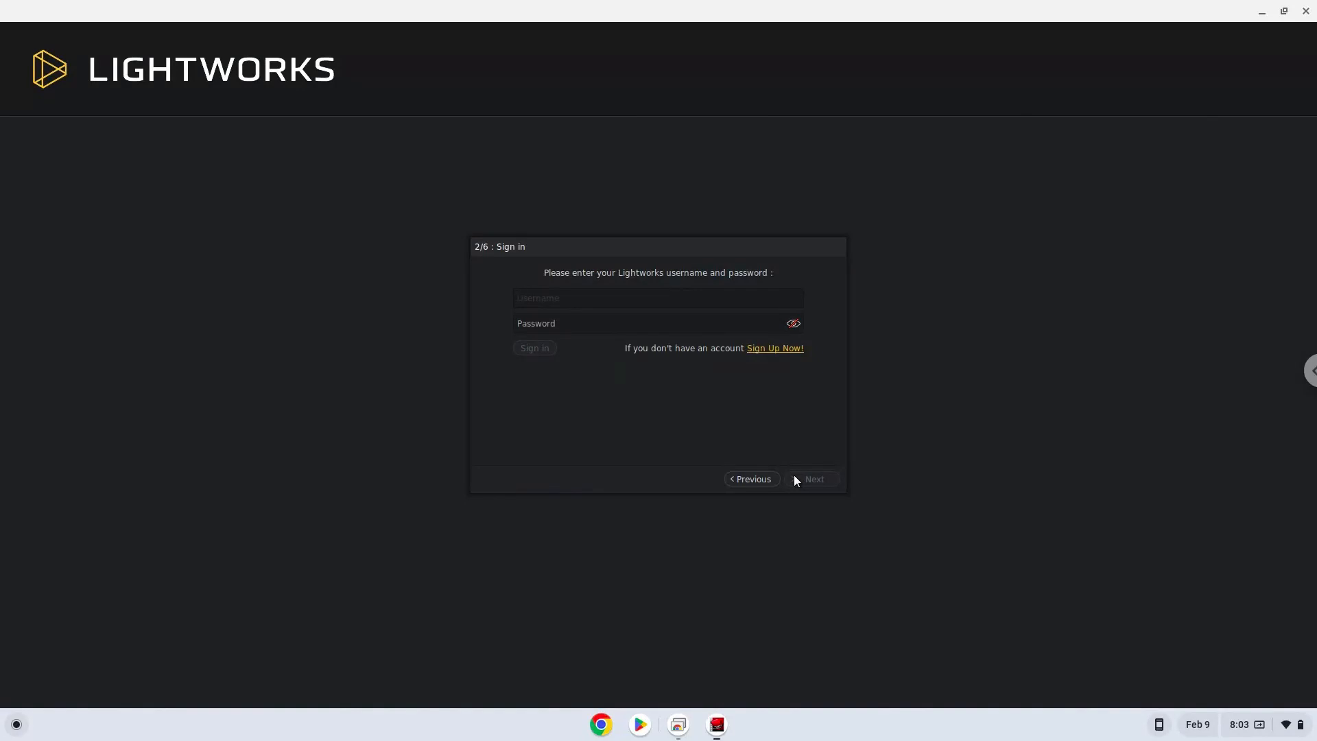
{"action": "mouse_move", "coordinate": [782, 488]}
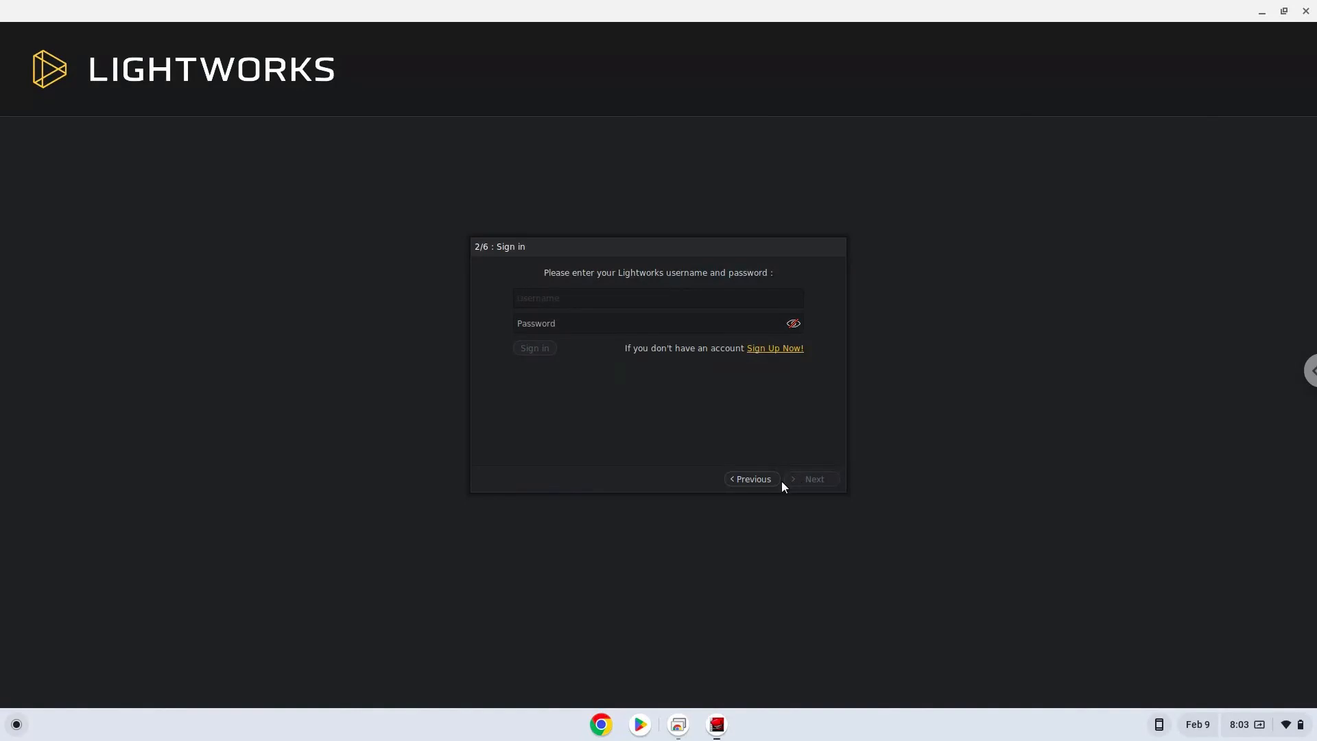
{"action": "mouse_move", "coordinate": [32, 725]}
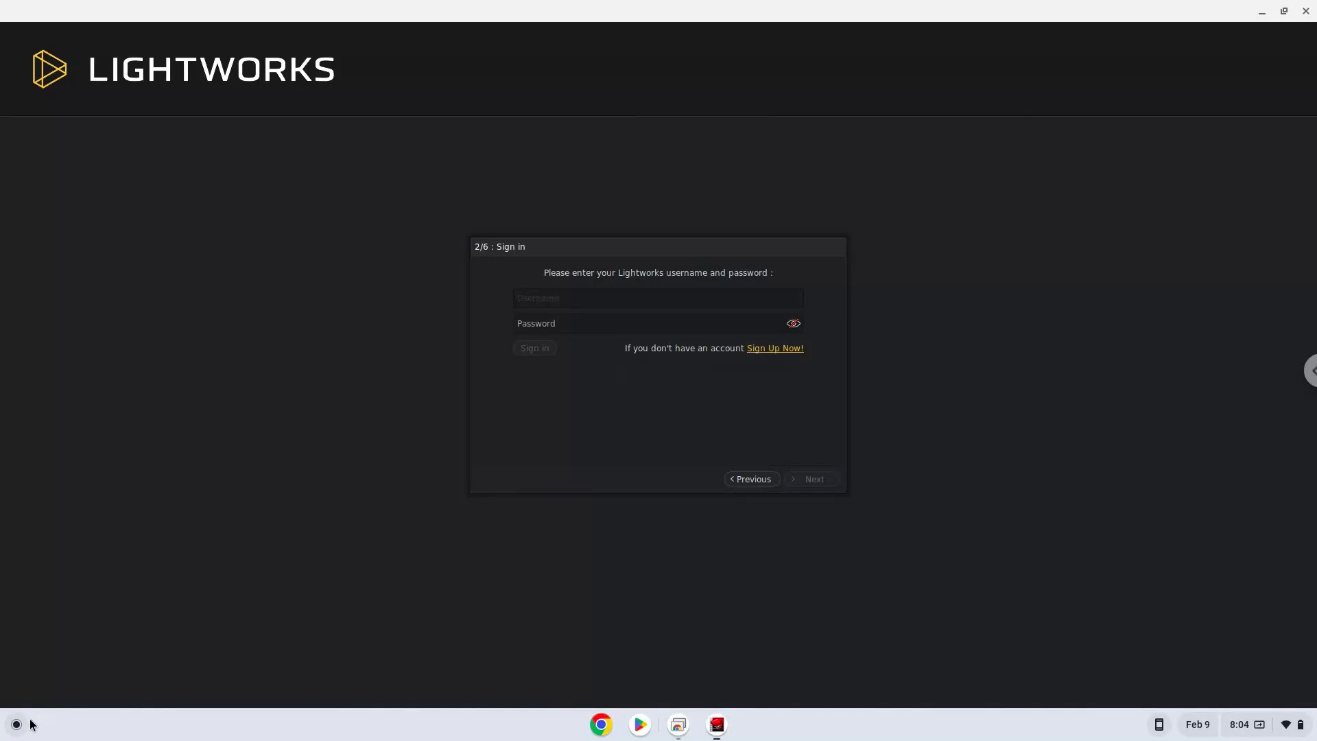
Step: Inspect the Lightworks data folder, then return to Linux files showing it beside the lightworks_2023.1 .deb package
{"action": "left_click", "coordinate": [14, 724]}
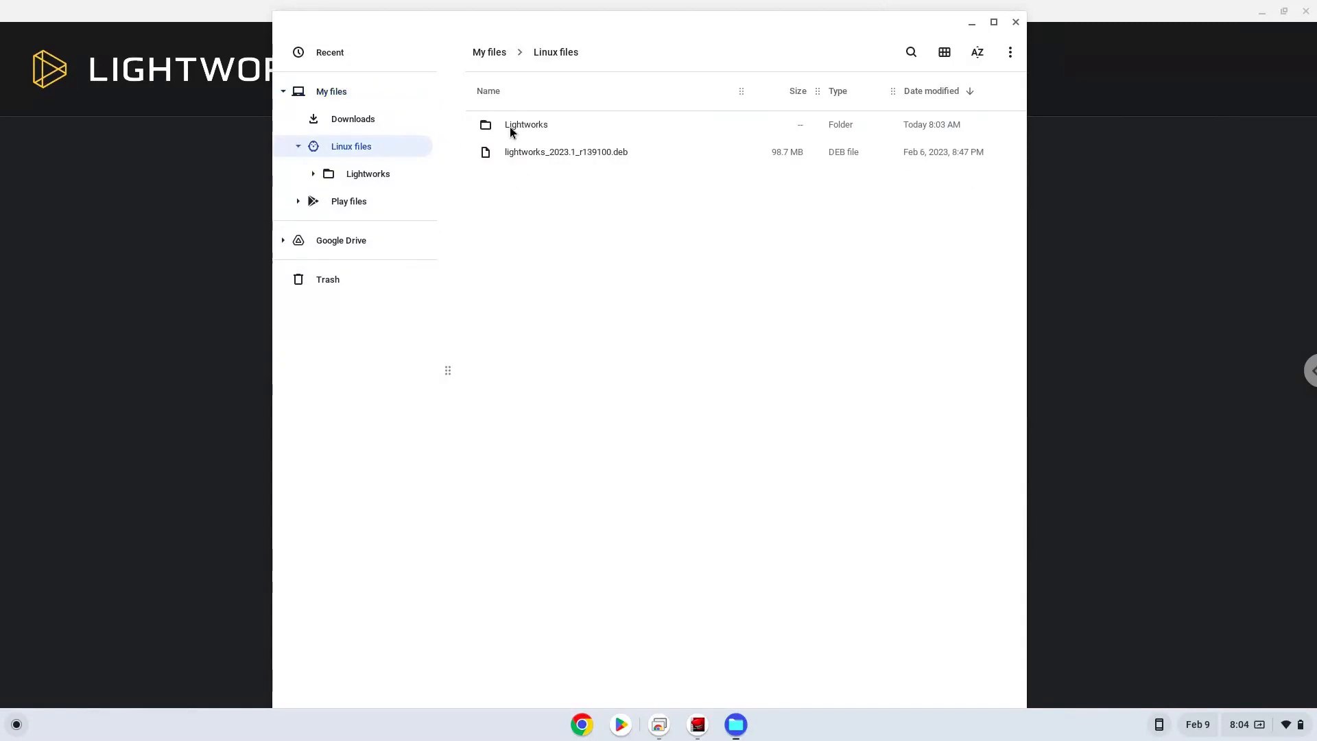
{"action": "double_click", "coordinate": [525, 125]}
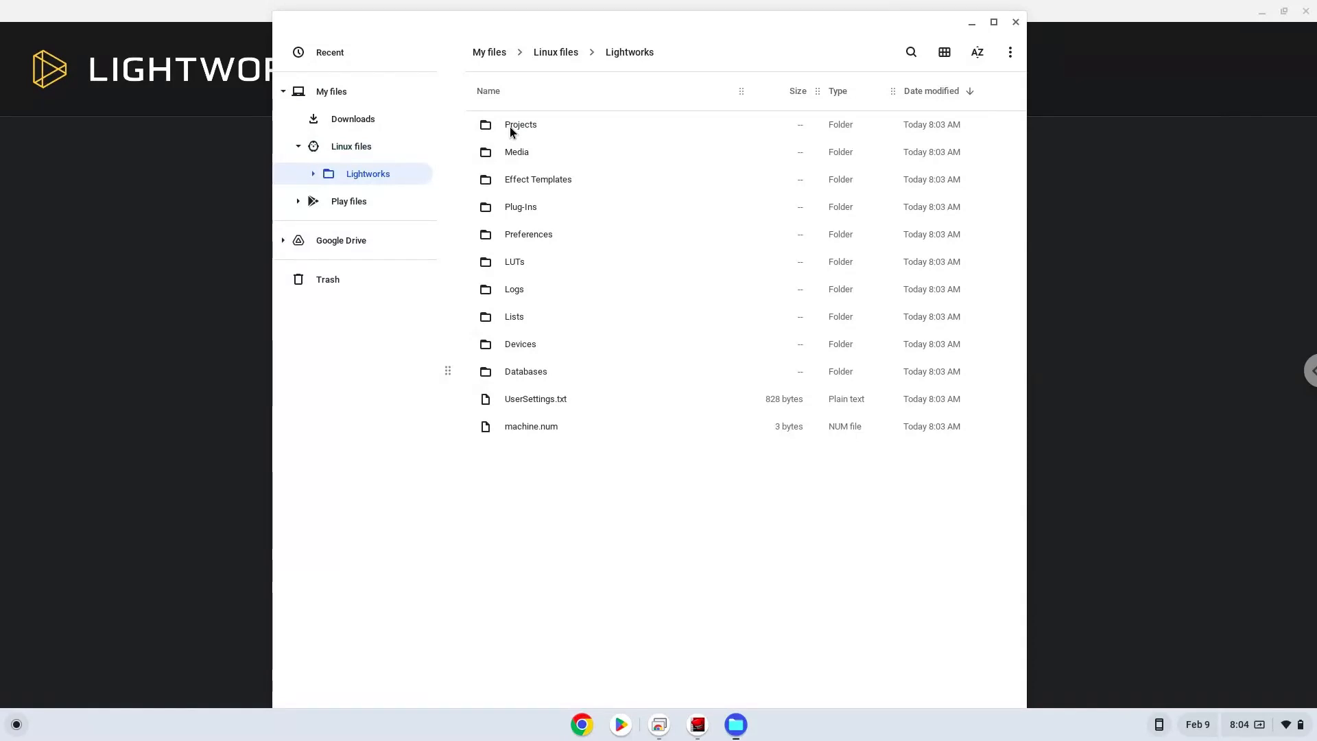
{"action": "mouse_move", "coordinate": [517, 120]}
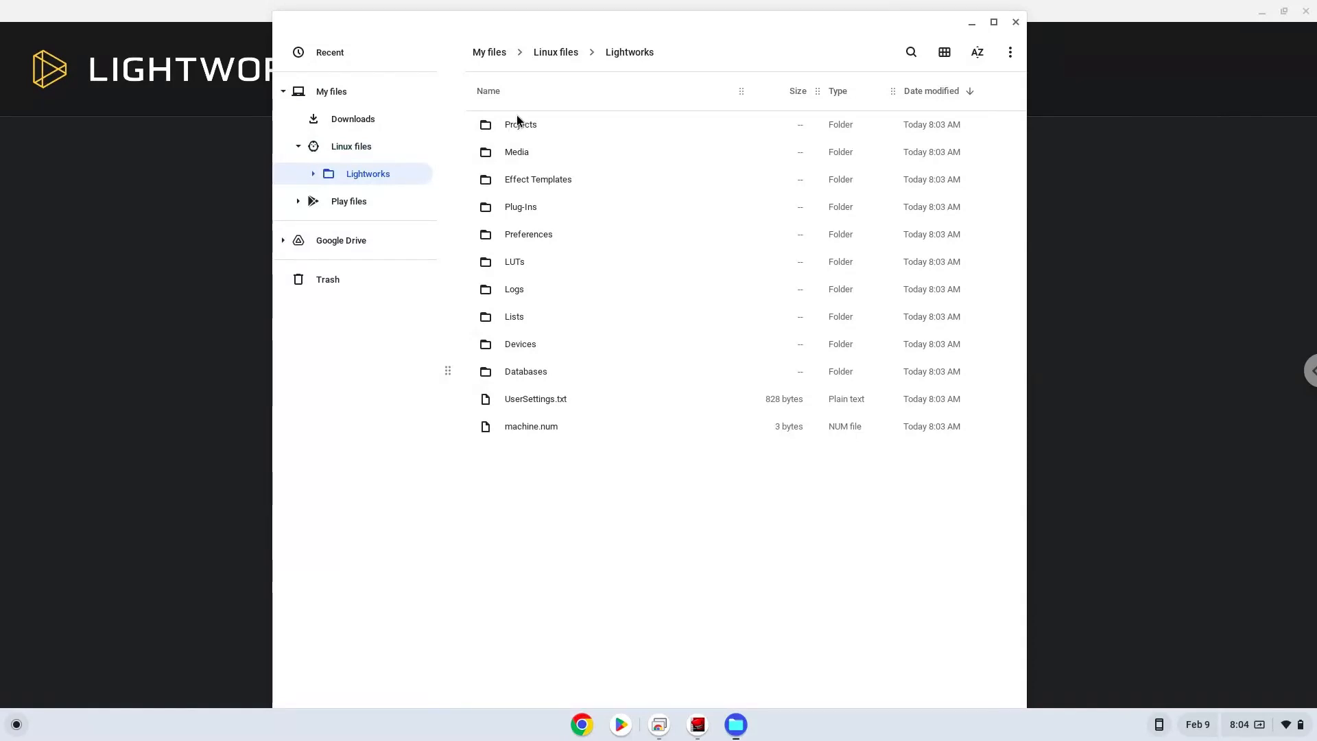
{"action": "left_click", "coordinate": [556, 51]}
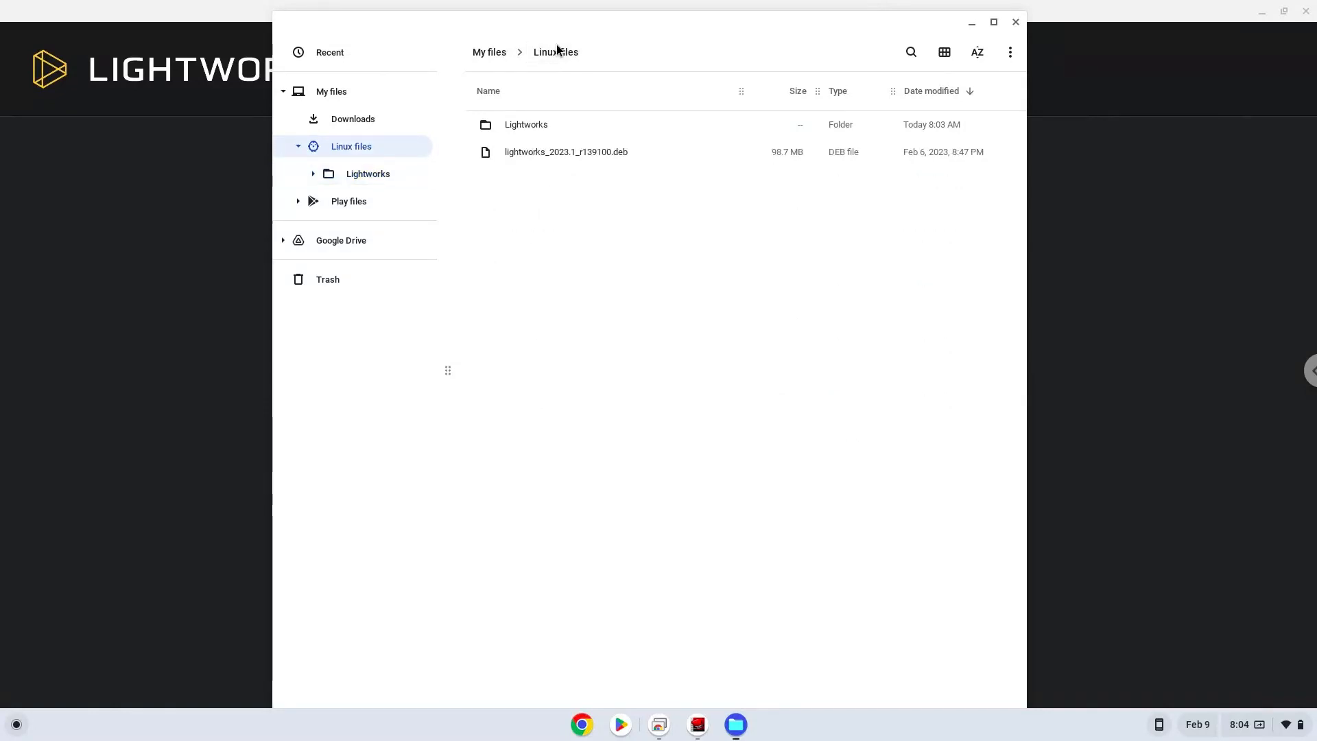